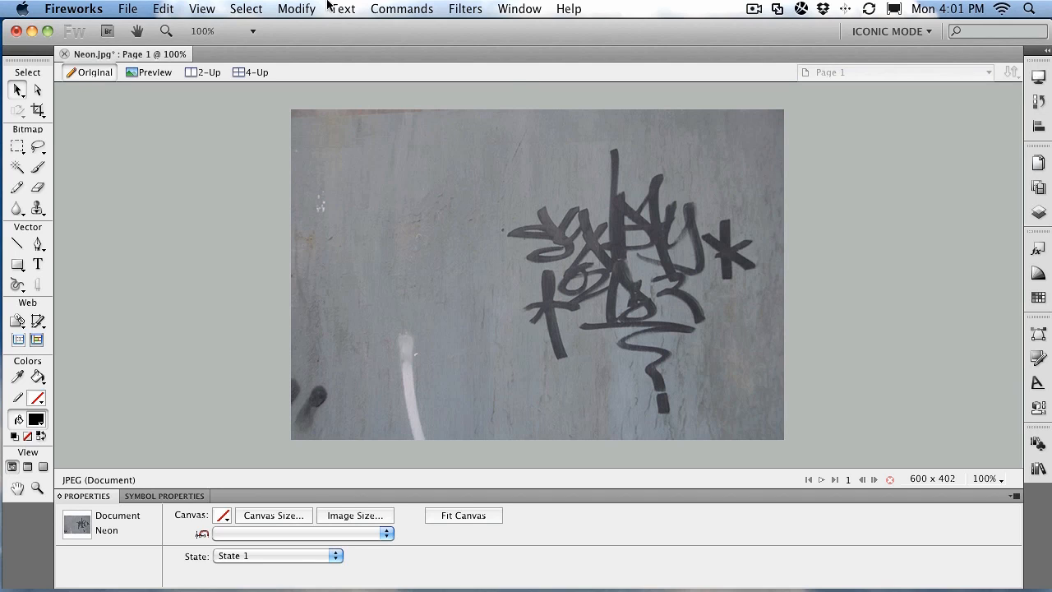
Draw a solid black 600 × 402 rectangle covering the whole wall photo
left_click(422, 220)
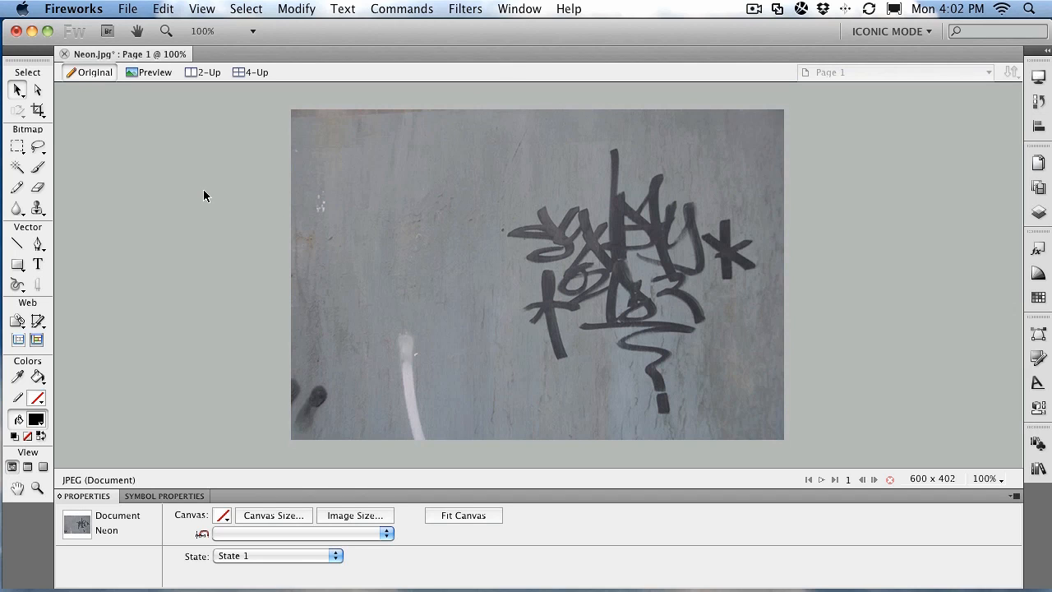
mouse_move(196, 198)
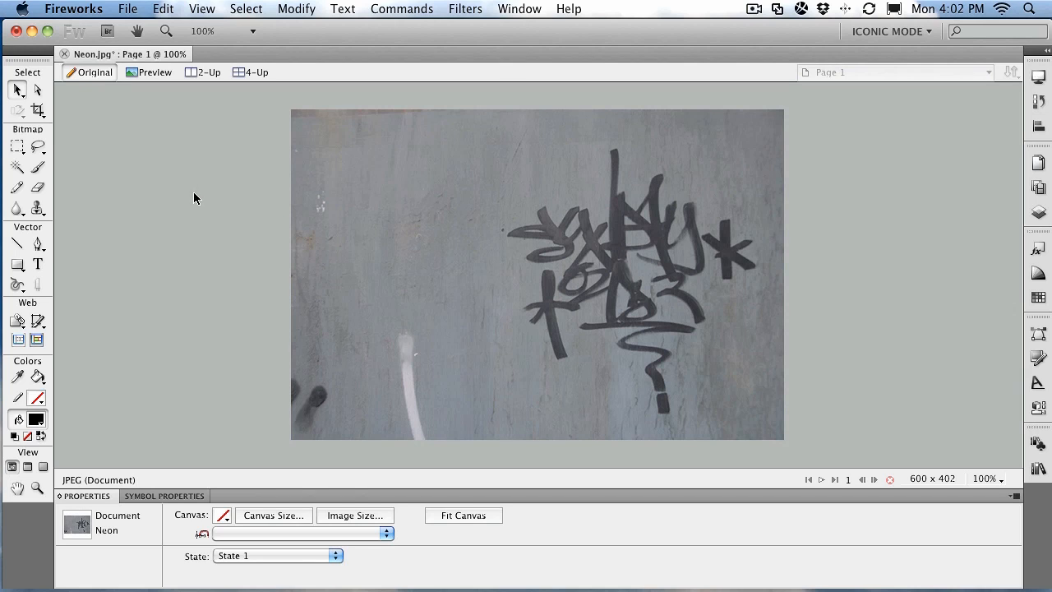
left_click(637, 259)
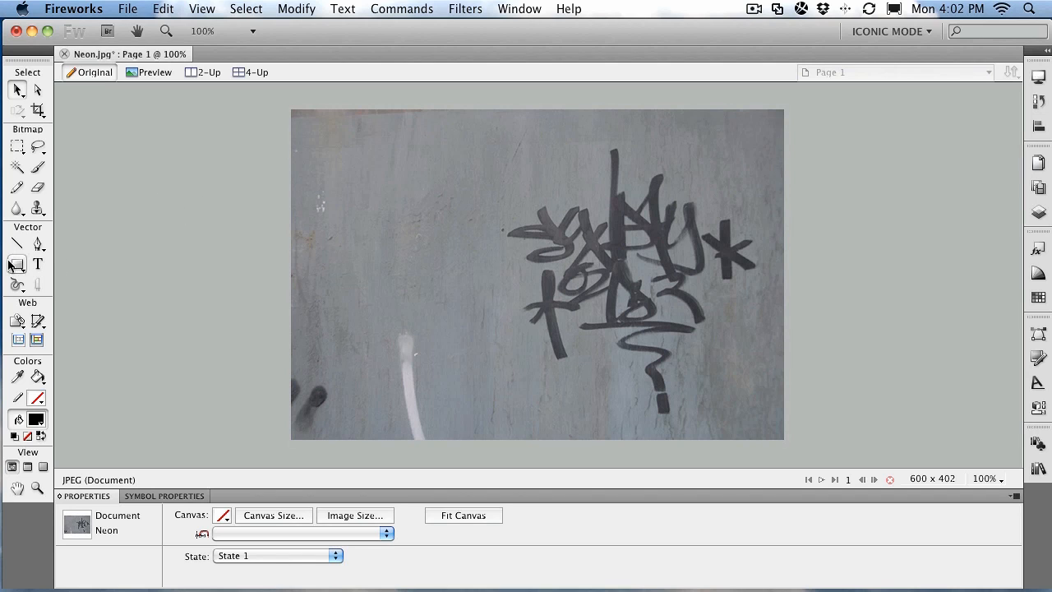
mouse_move(15, 264)
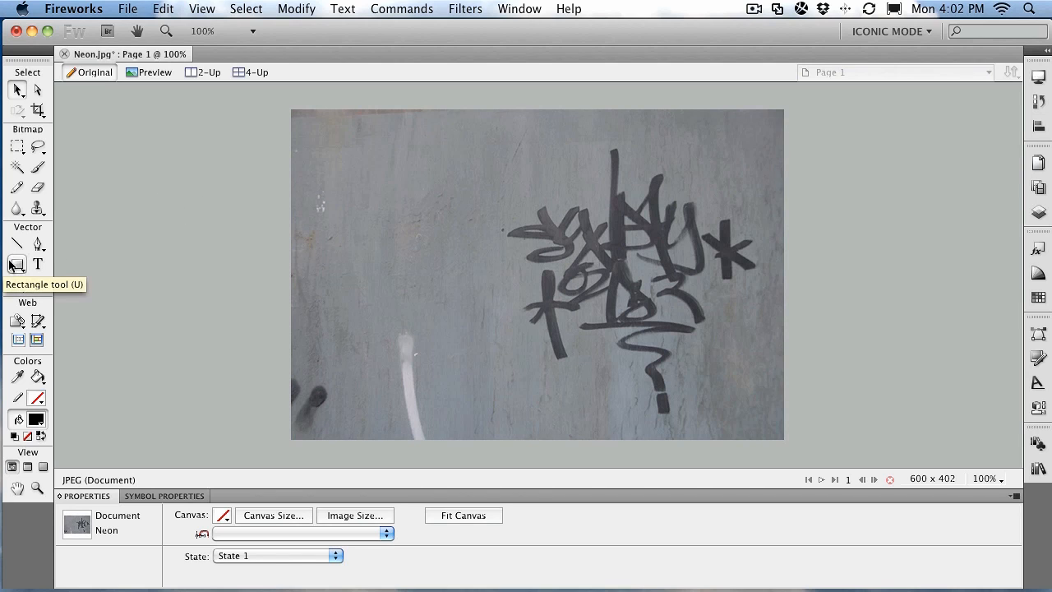
left_click(16, 265)
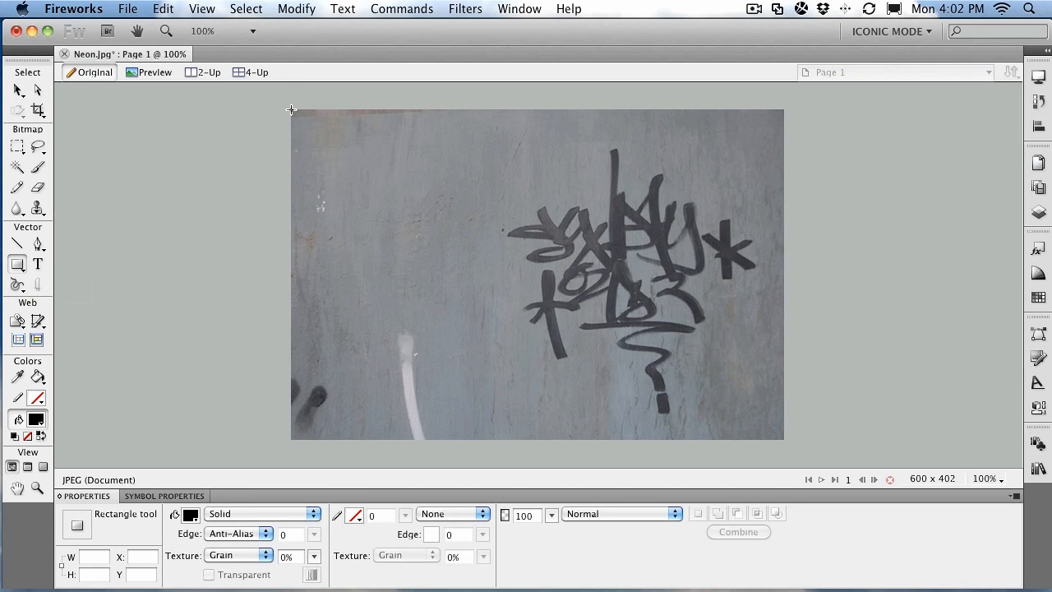
left_click_drag(292, 109, 763, 428)
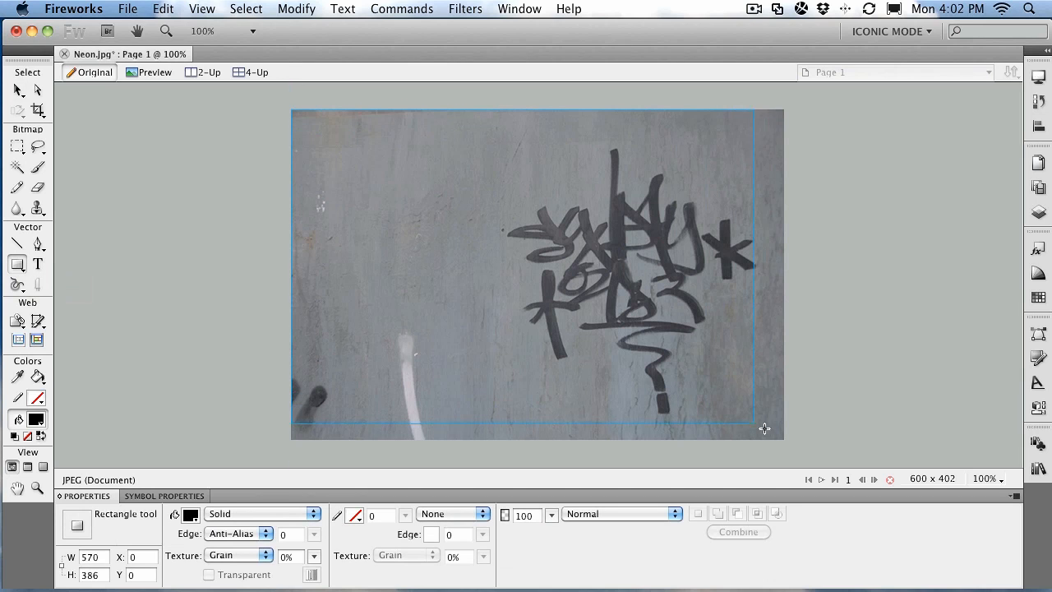
left_click_drag(292, 111, 782, 439)
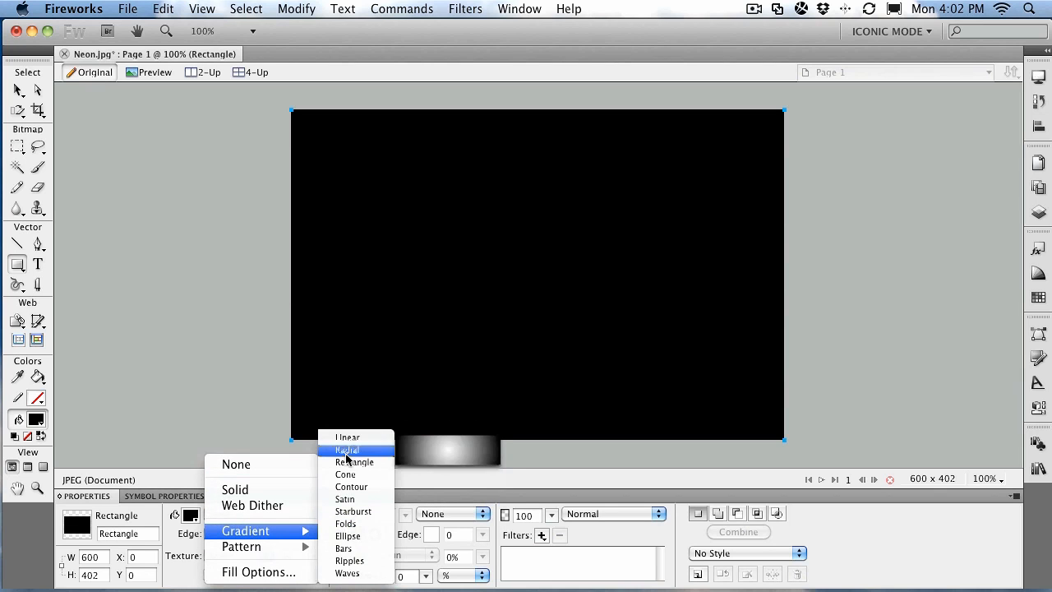
Fill the rectangle with a radial gradient whose black centre stop has 0 opacity
left_click(347, 450)
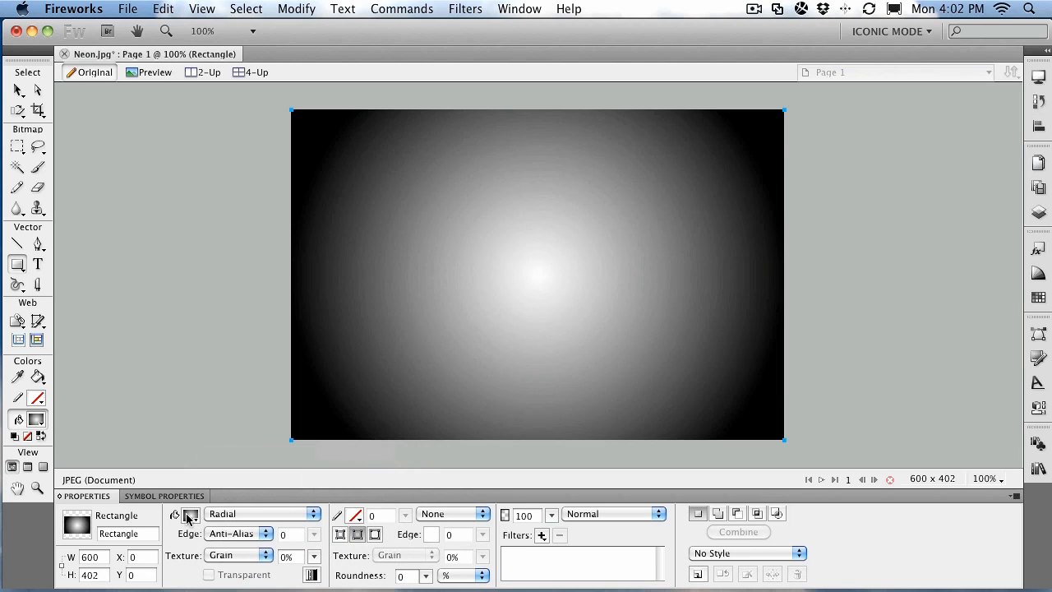
left_click(191, 515)
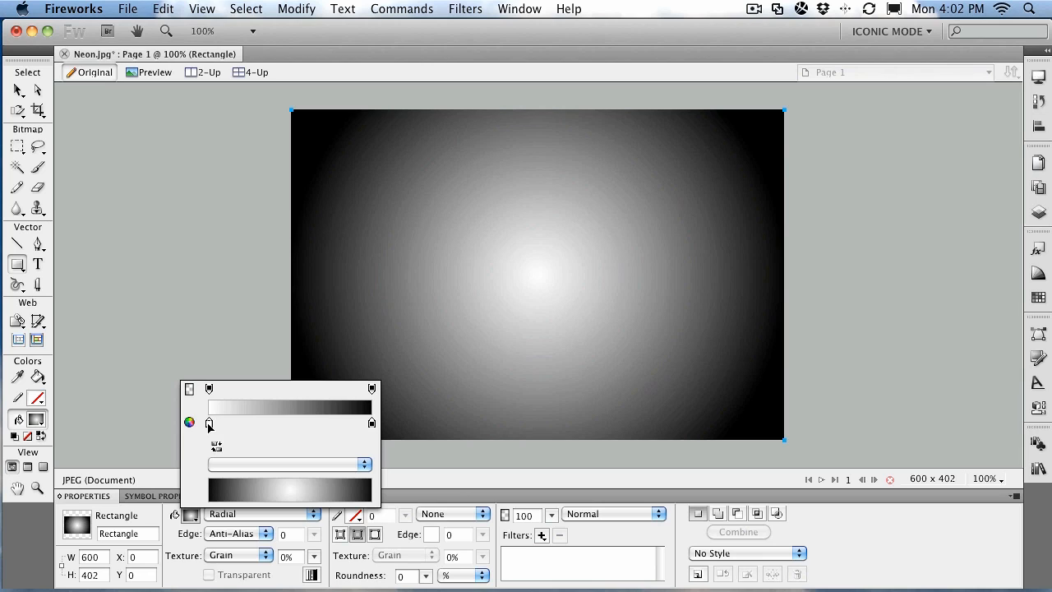
left_click(210, 424)
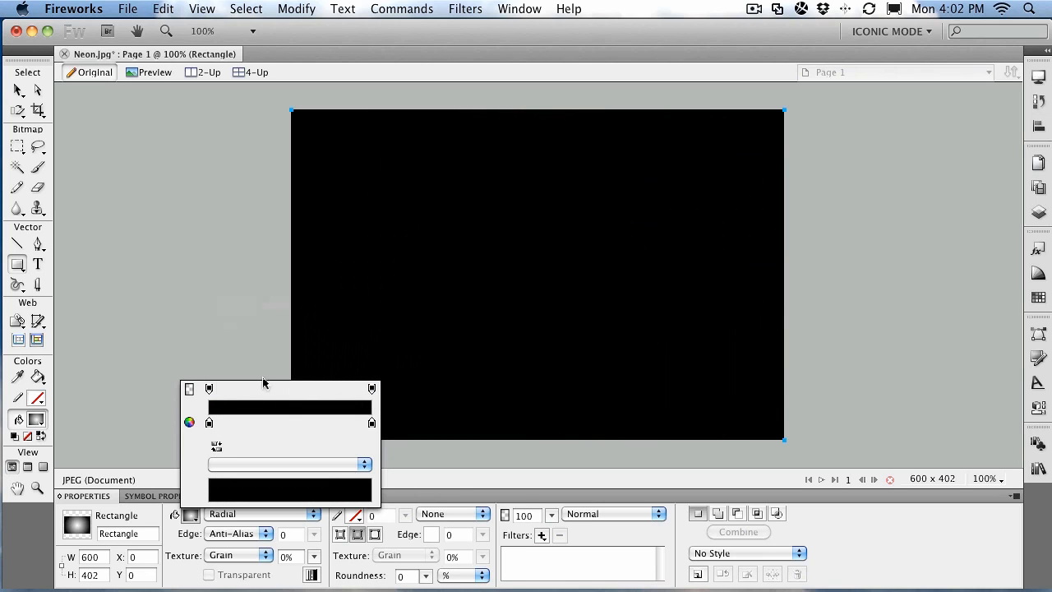
mouse_move(209, 391)
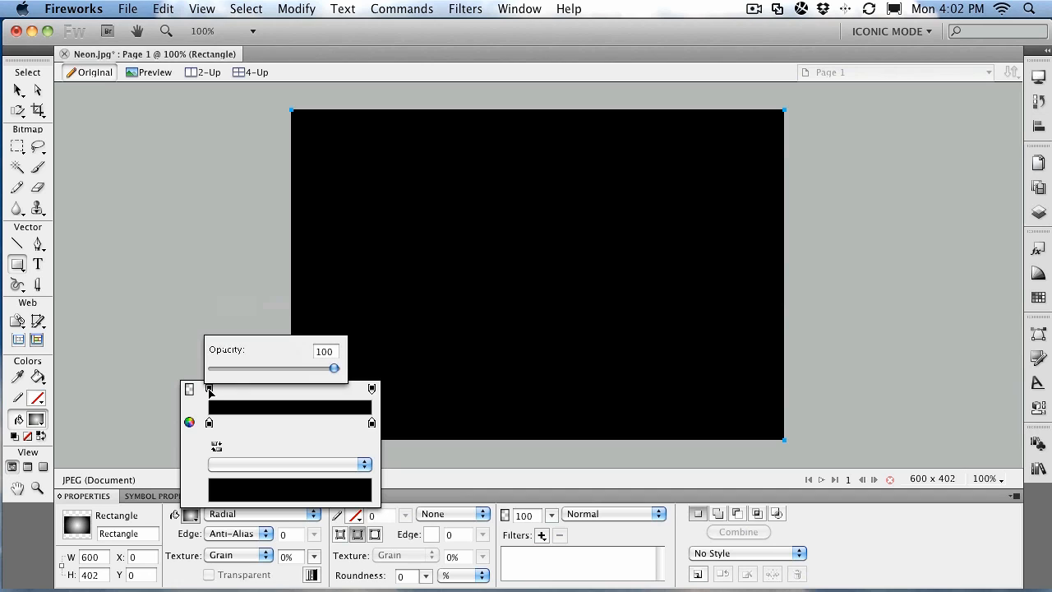
left_click_drag(333, 368, 271, 368)
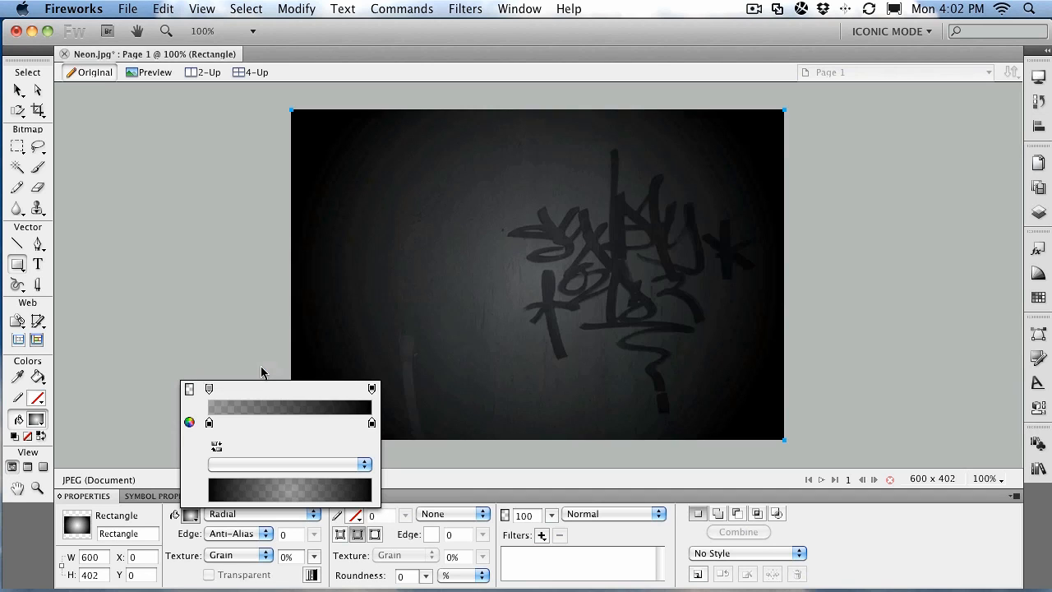
mouse_move(435, 282)
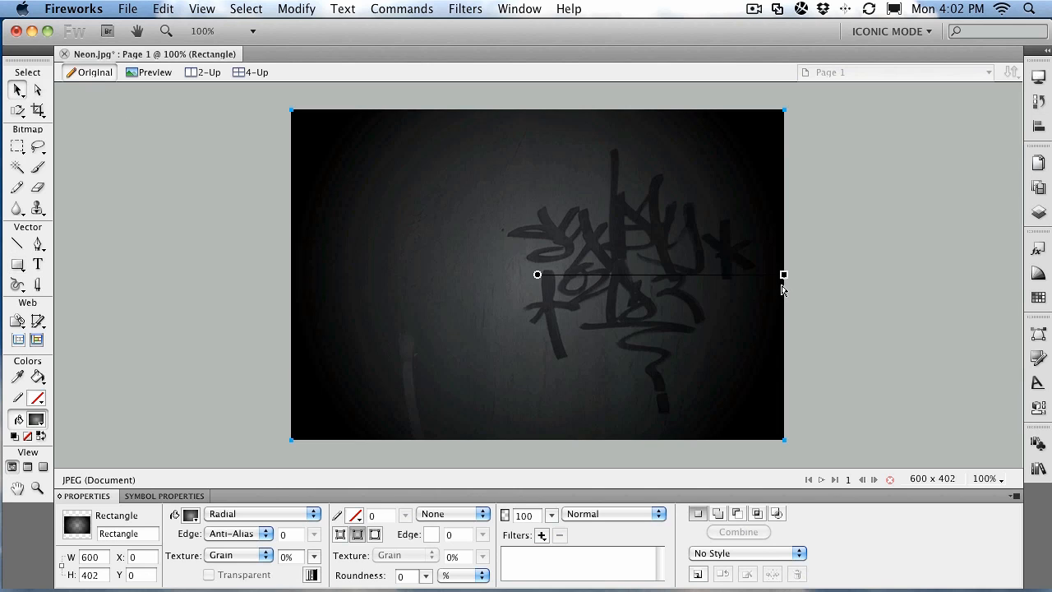
Move the gradient's light centre up-left and extend its reach to the lower right corner
left_click_drag(783, 274, 795, 389)
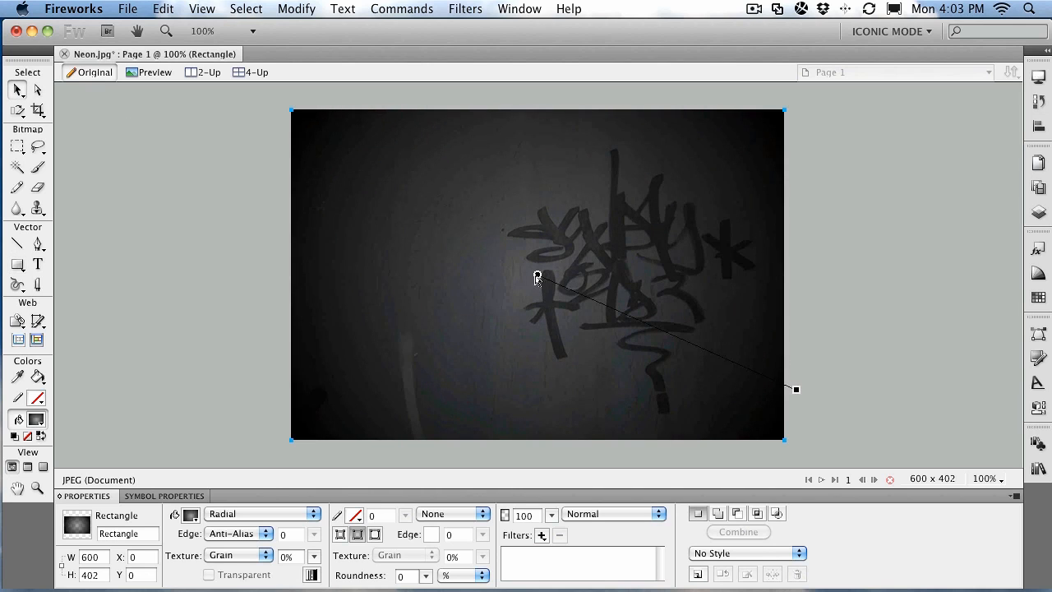
left_click_drag(536, 276, 448, 238)
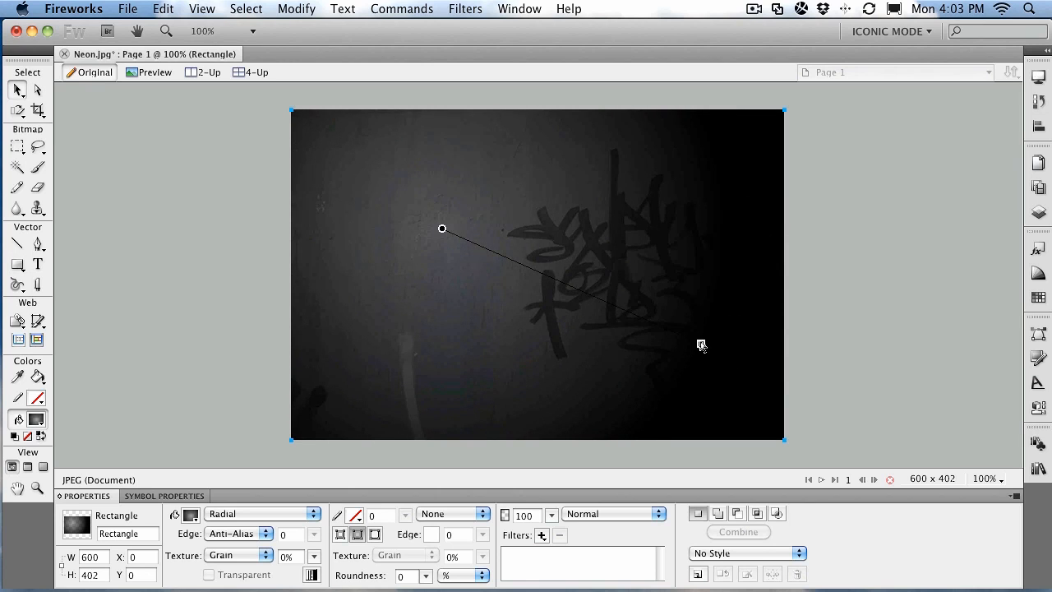
left_click_drag(699, 343, 776, 400)
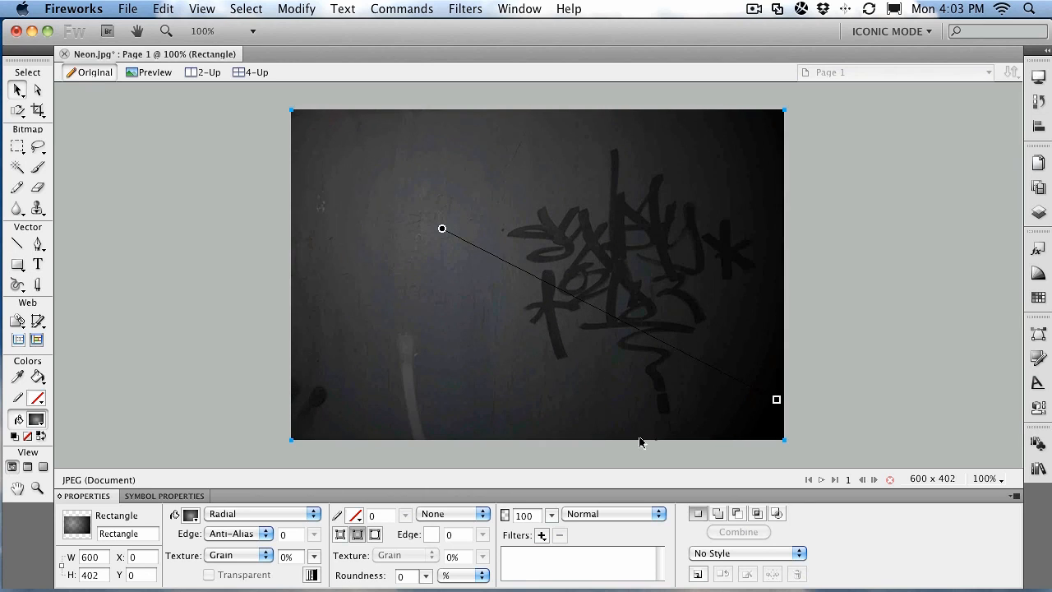
mouse_move(658, 236)
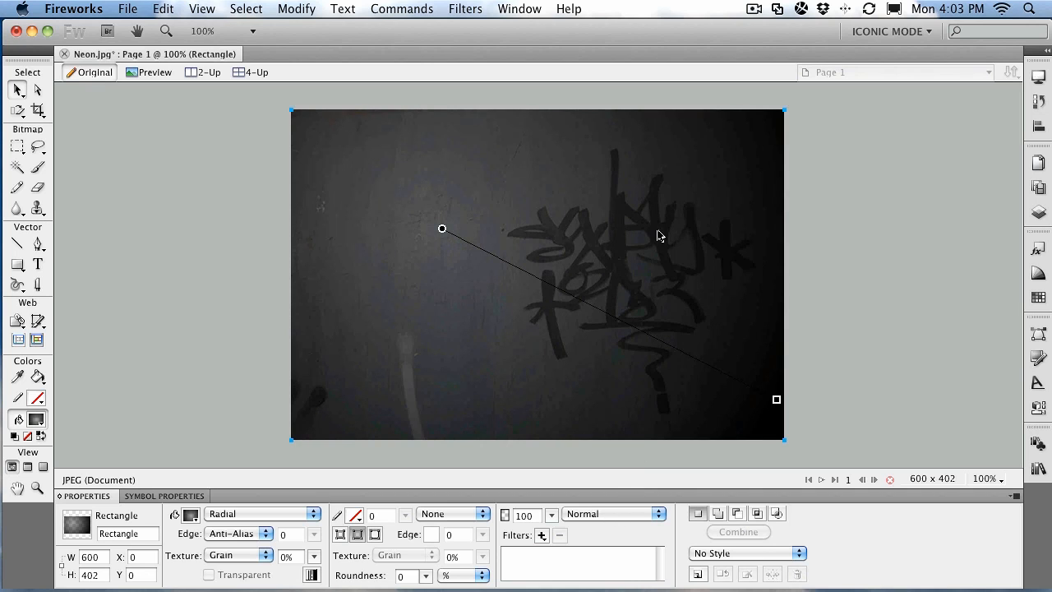
Set the gradient rectangle's blend mode to Overlay and deselect it
left_click(614, 513)
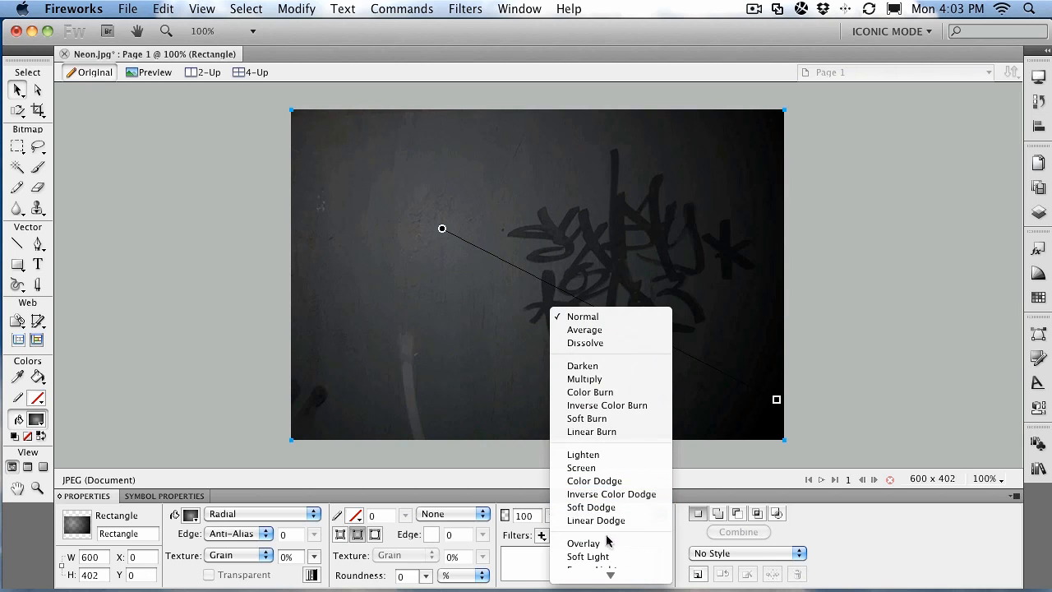
left_click(584, 543)
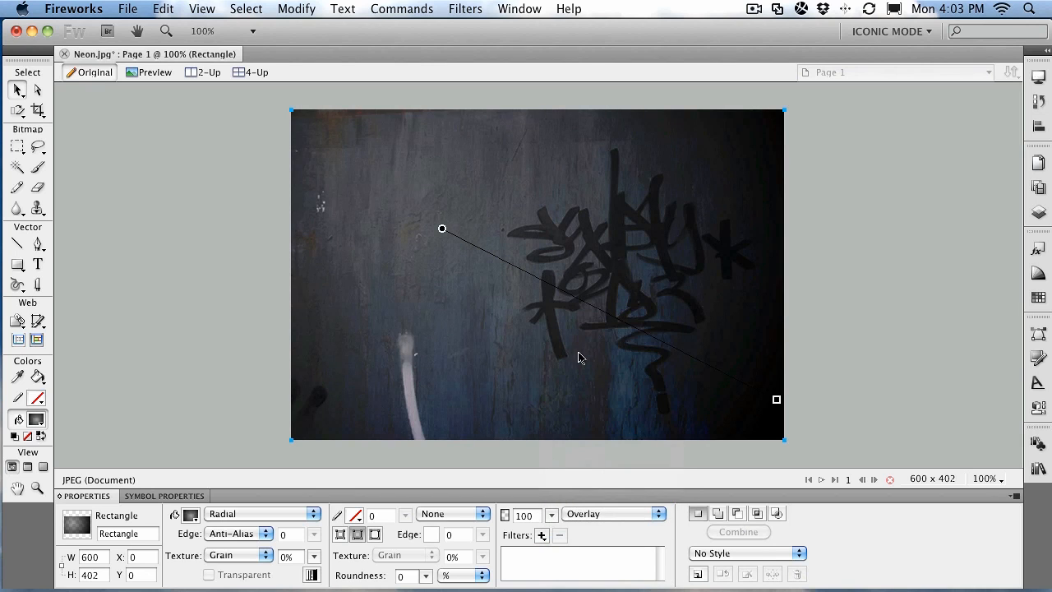
mouse_move(459, 311)
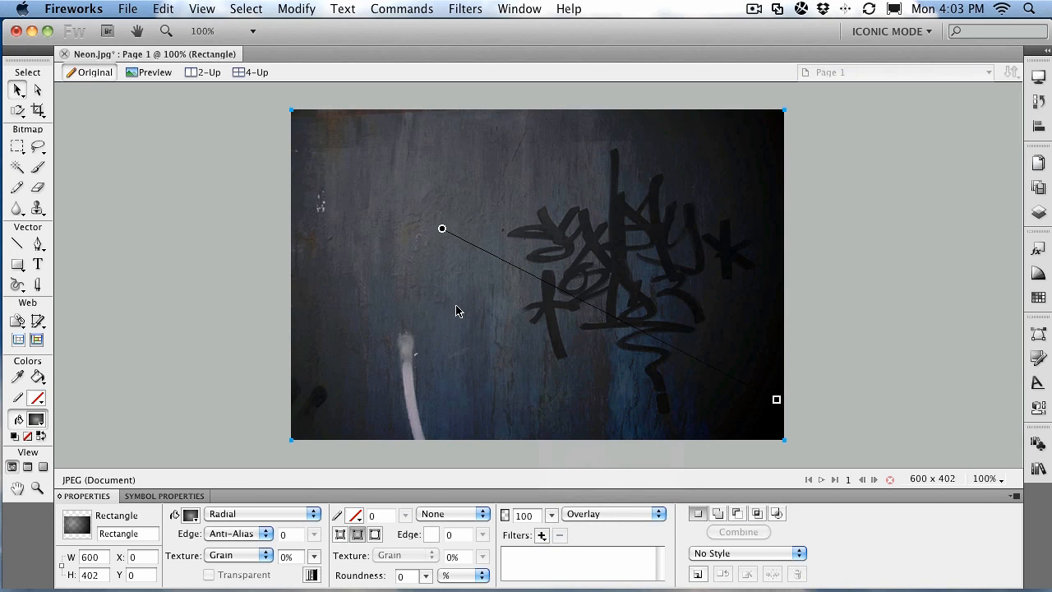
left_click(219, 189)
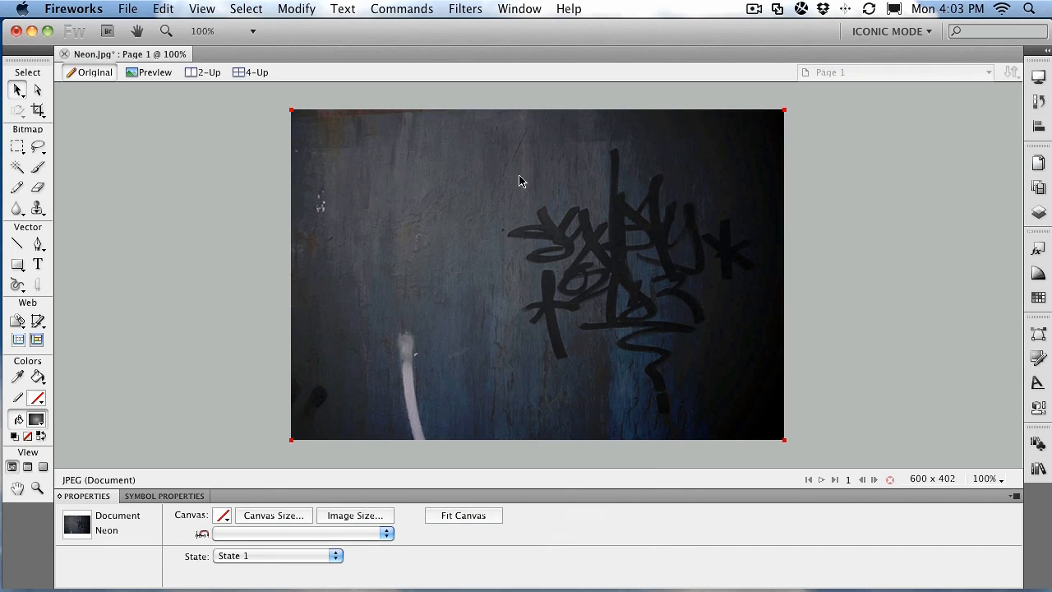
mouse_move(490, 148)
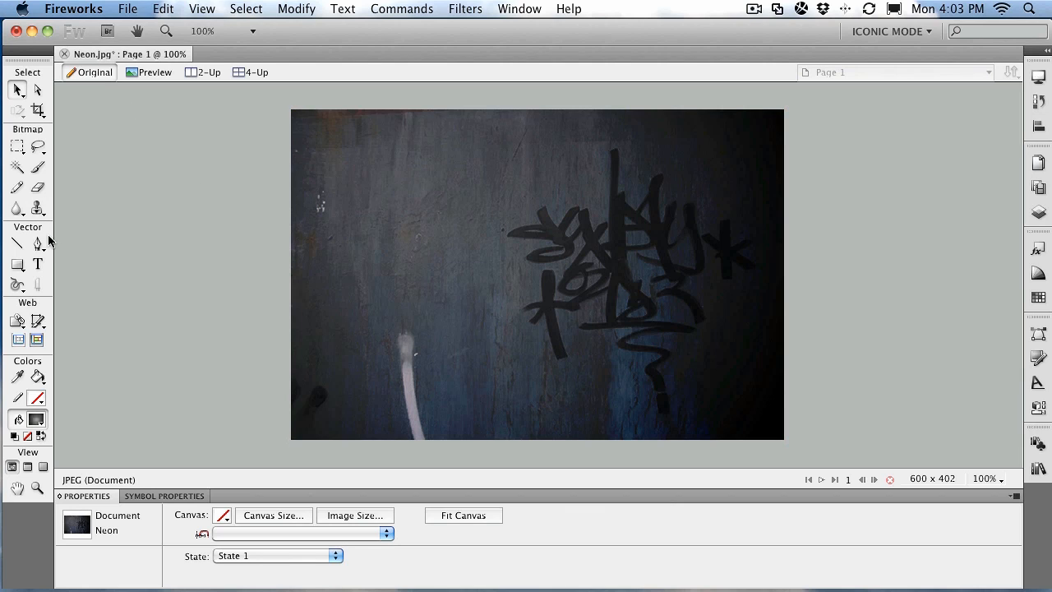
Outline an irregular curved shape over the left part of the wall with the Pen tool
left_click(38, 244)
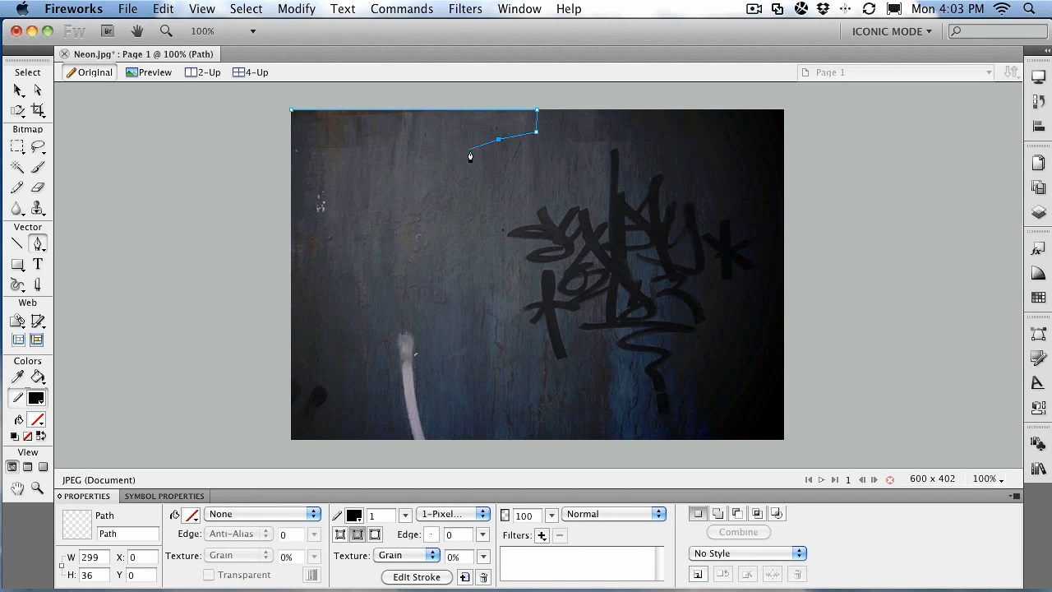
left_click_drag(499, 139, 464, 181)
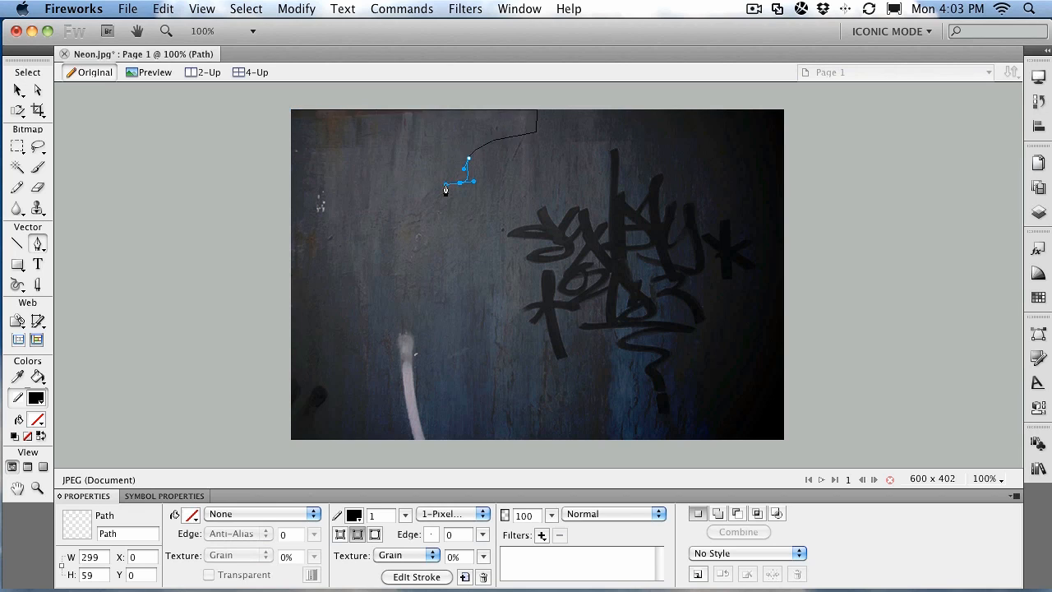
left_click(370, 203)
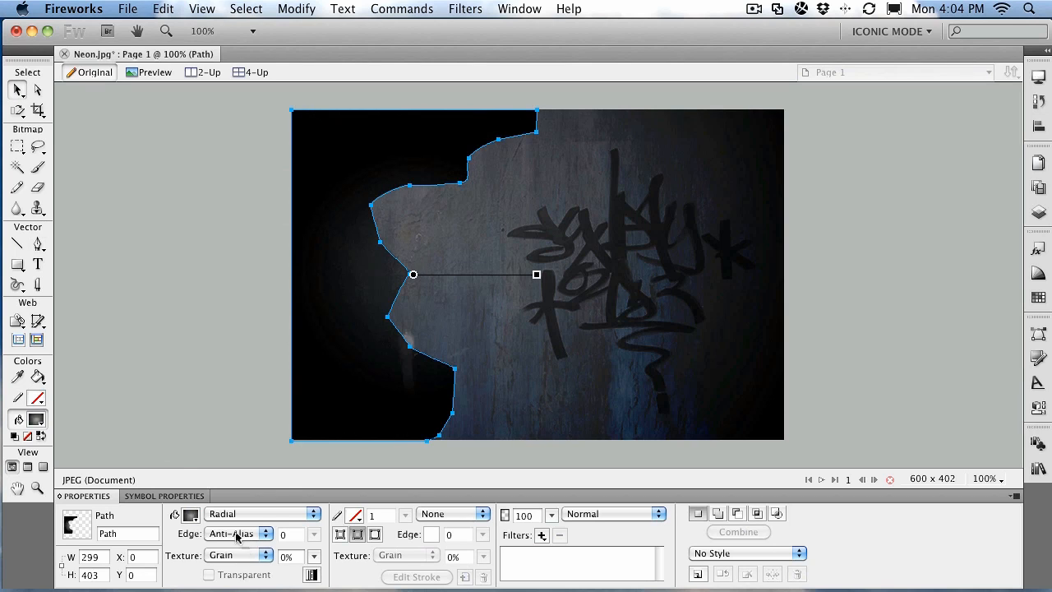
Feather the shape's fill edge by 90 and pick a blend mode for it
left_click(265, 534)
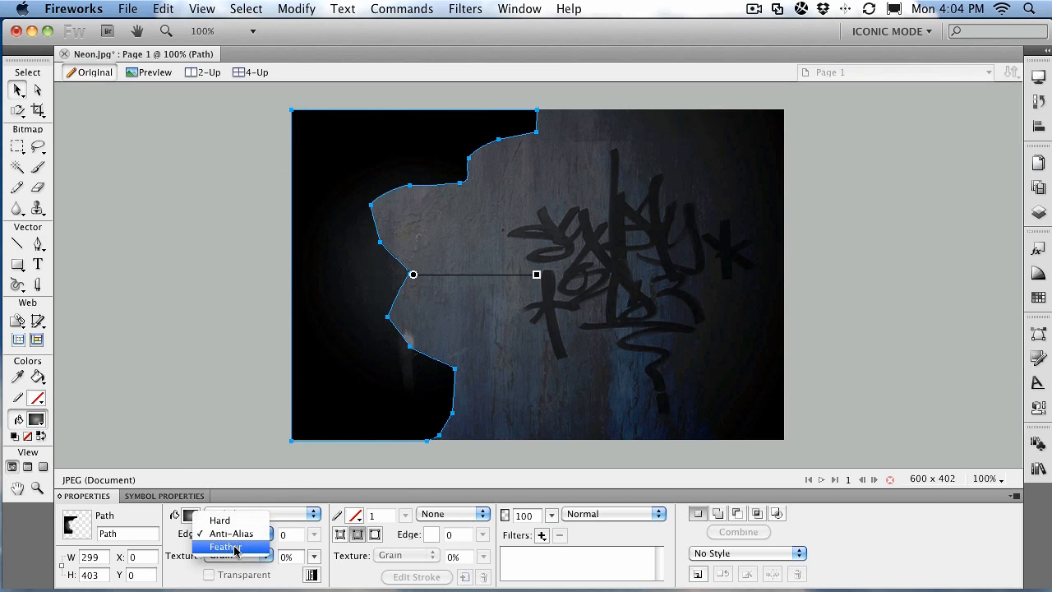
left_click(226, 547)
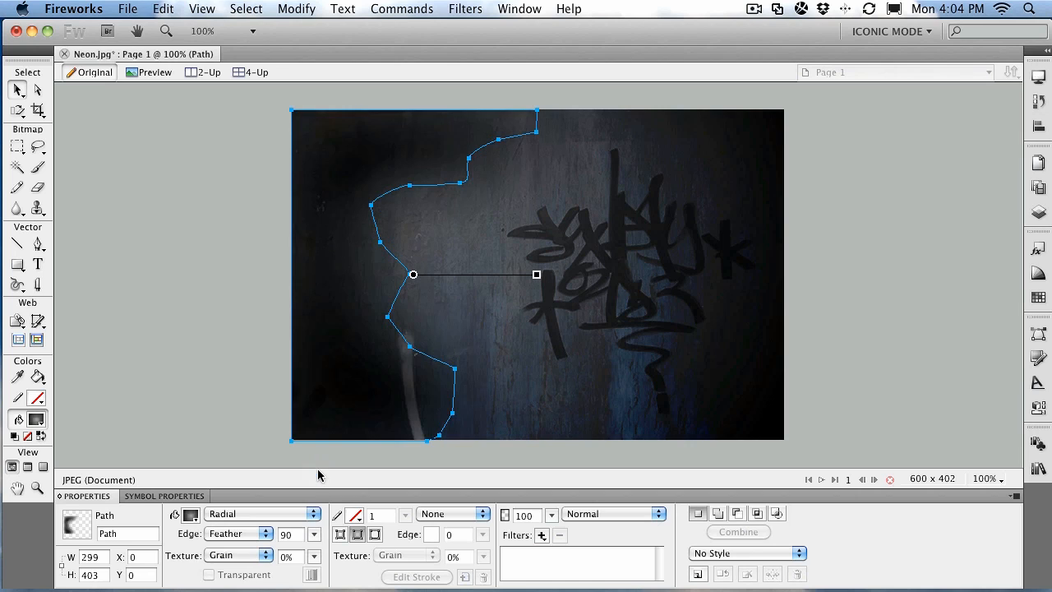
mouse_move(380, 391)
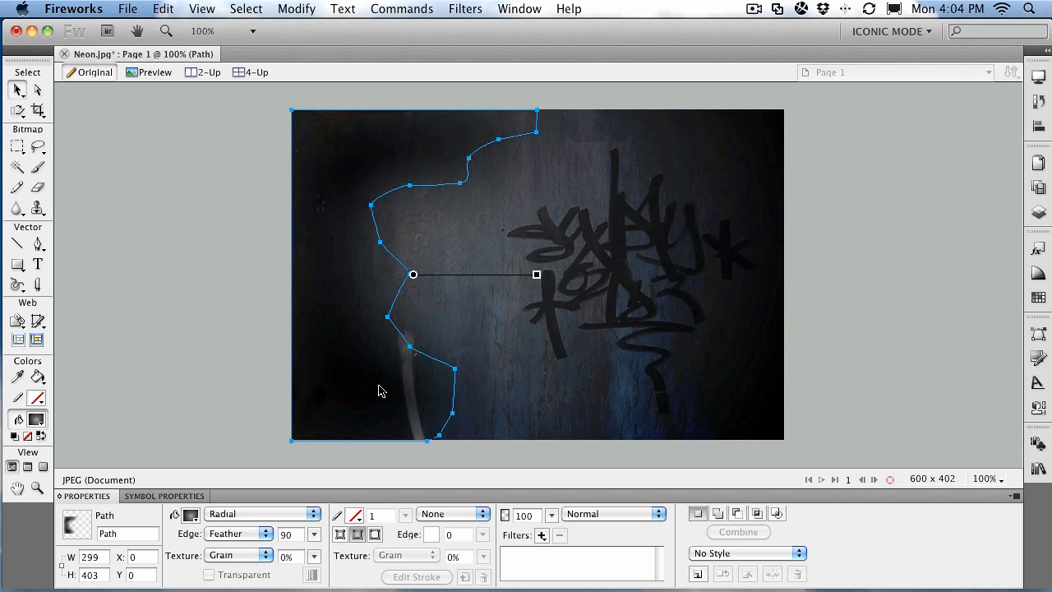
mouse_move(611, 517)
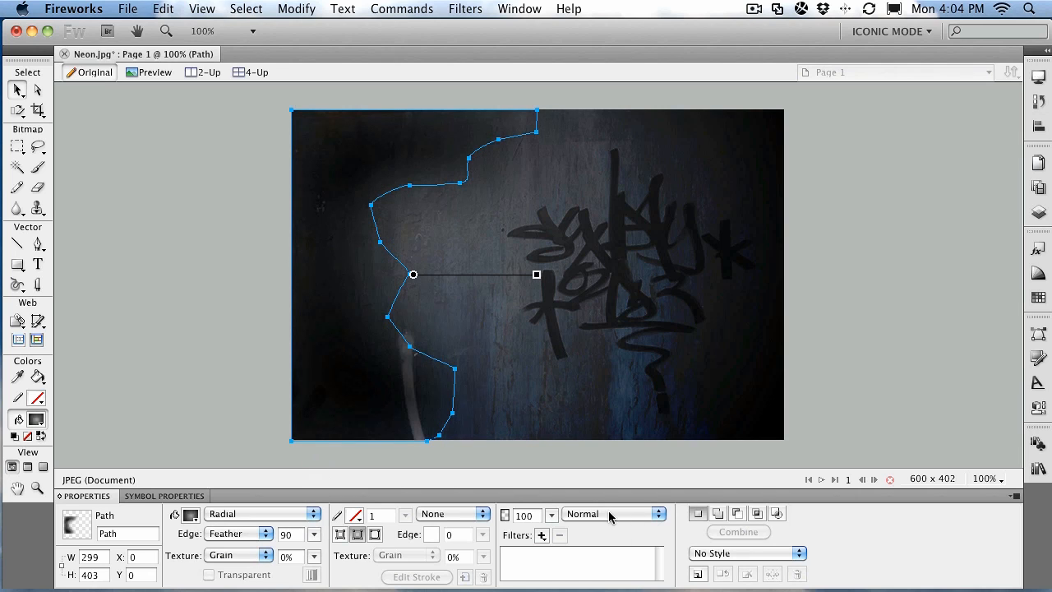
left_click(612, 513)
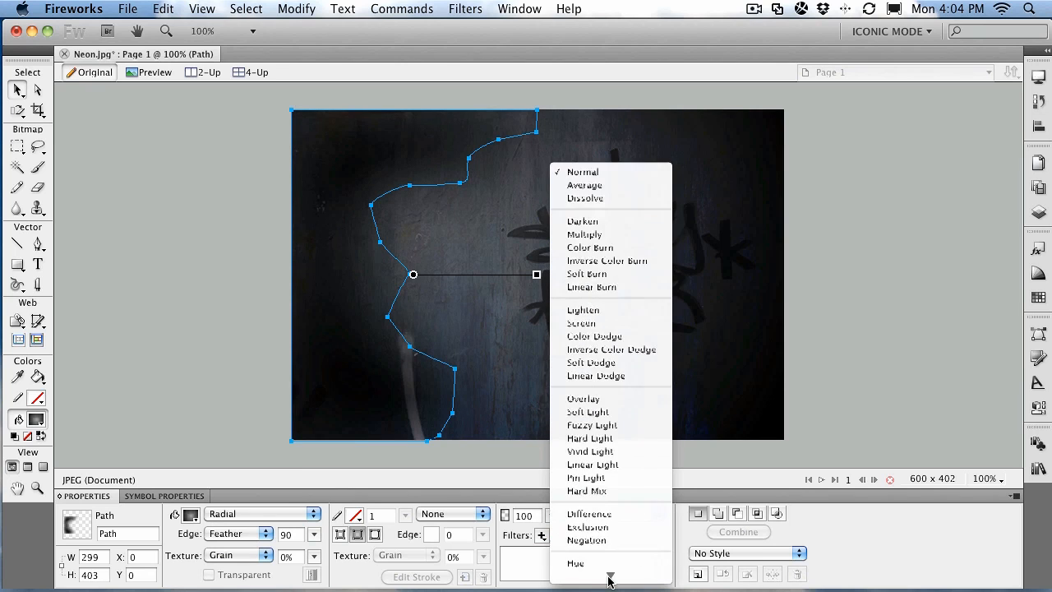
left_click(583, 399)
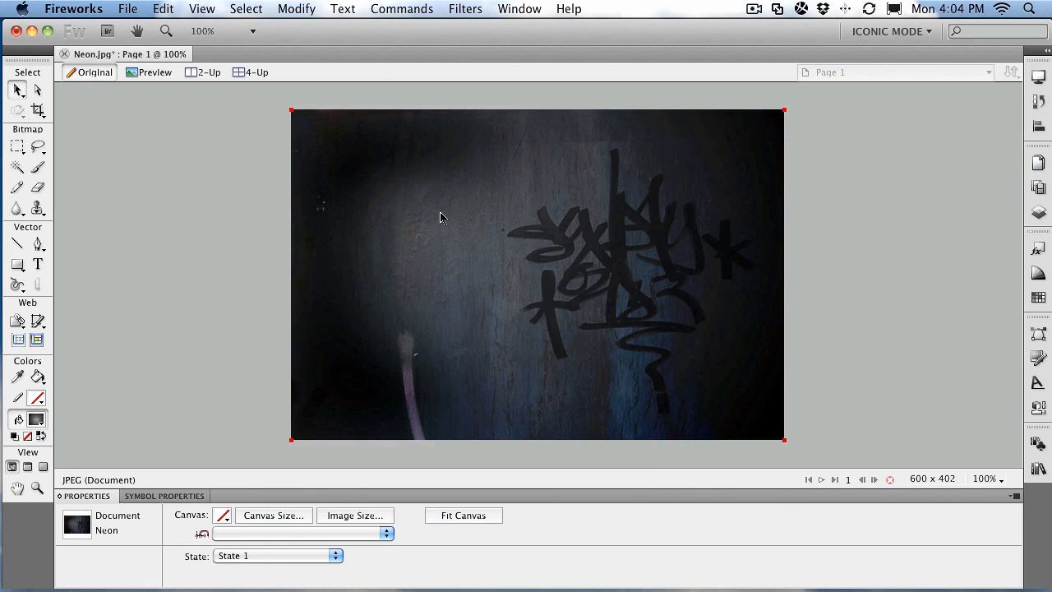
Type 'Neon' in a text box on the wall at size 120, then select it
left_click(37, 263)
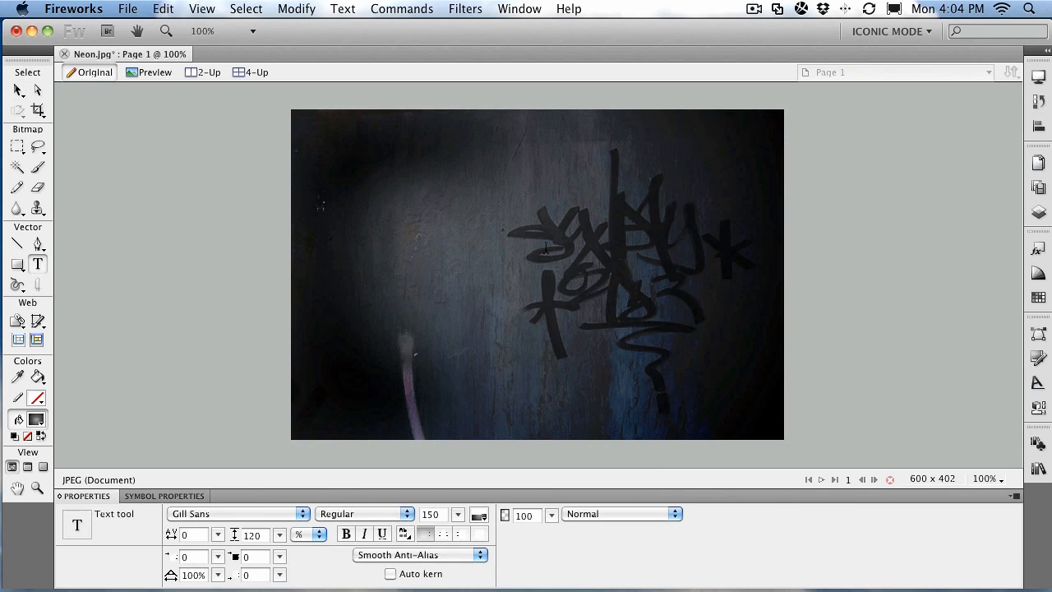
mouse_move(405, 249)
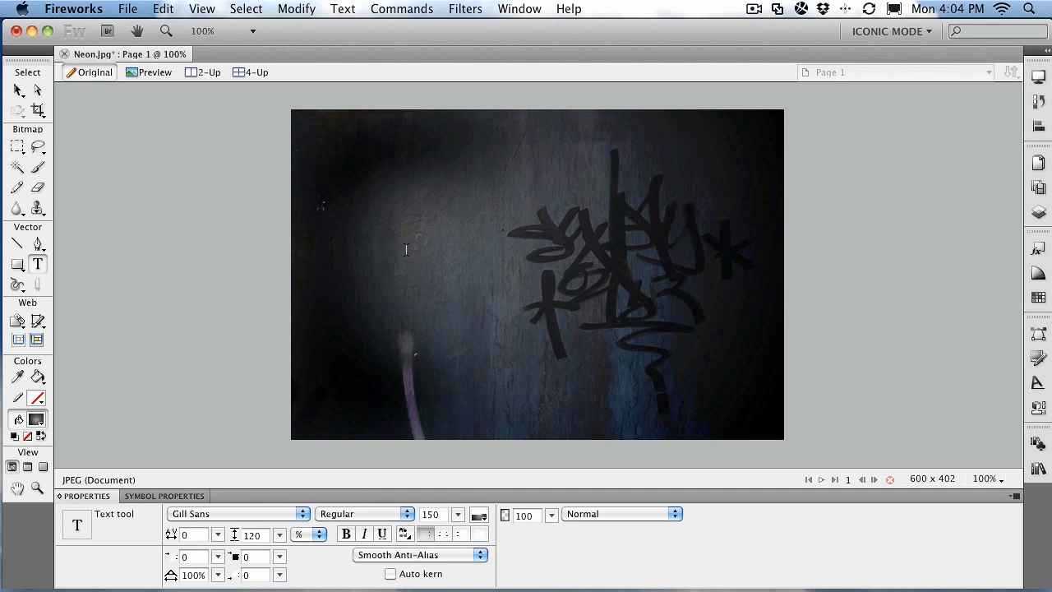
left_click_drag(413, 148, 414, 284)
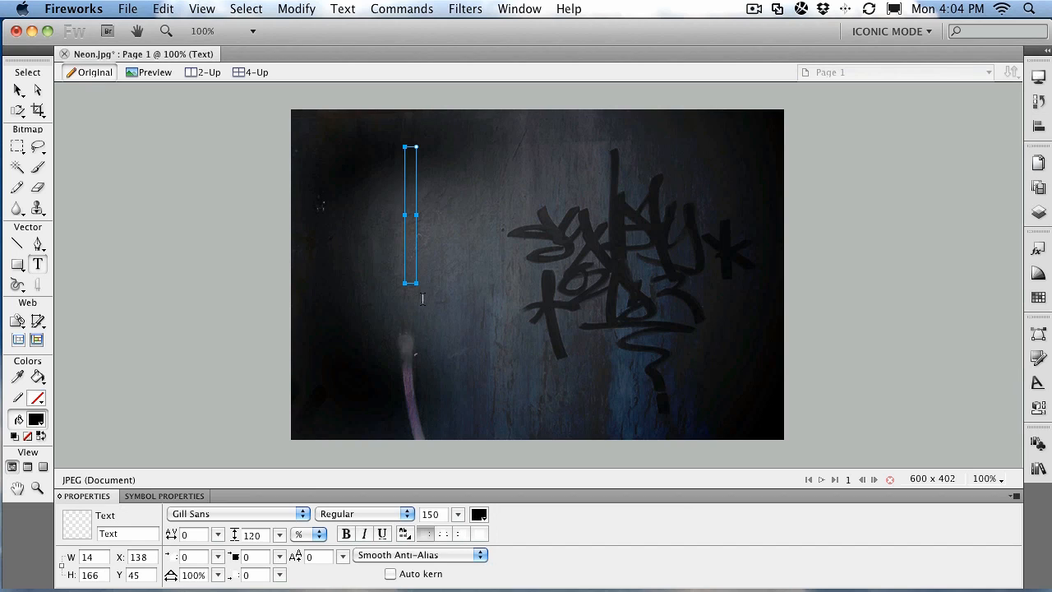
type("Neon")
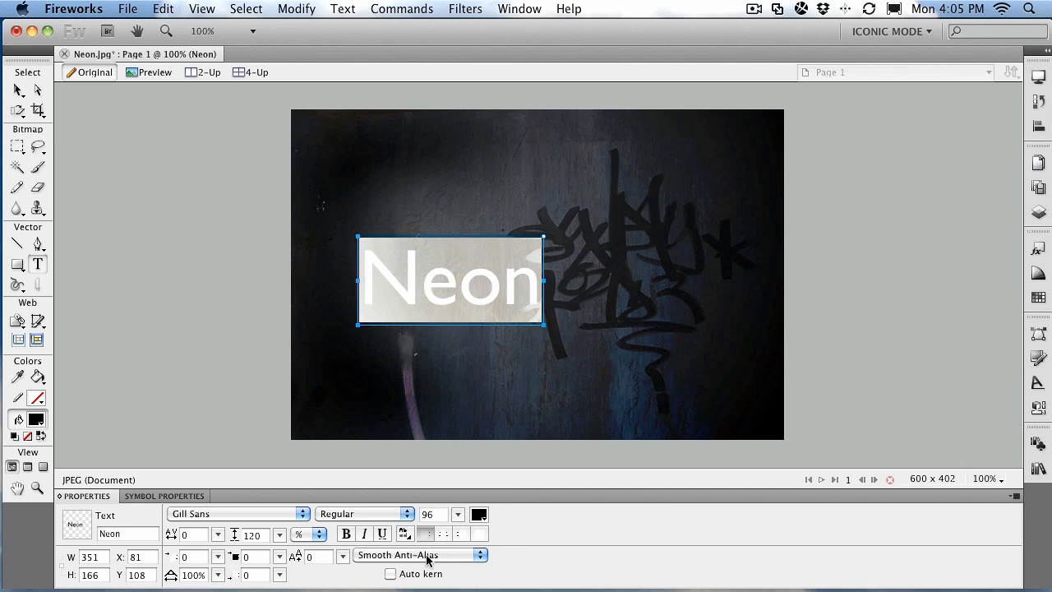
left_click(433, 513)
type("120")
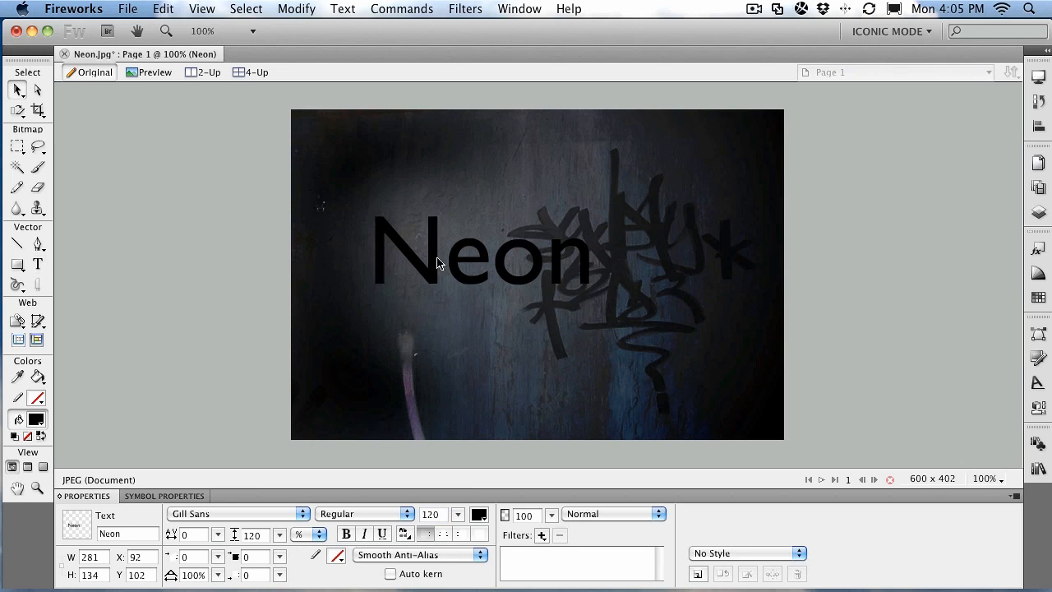
left_click(439, 251)
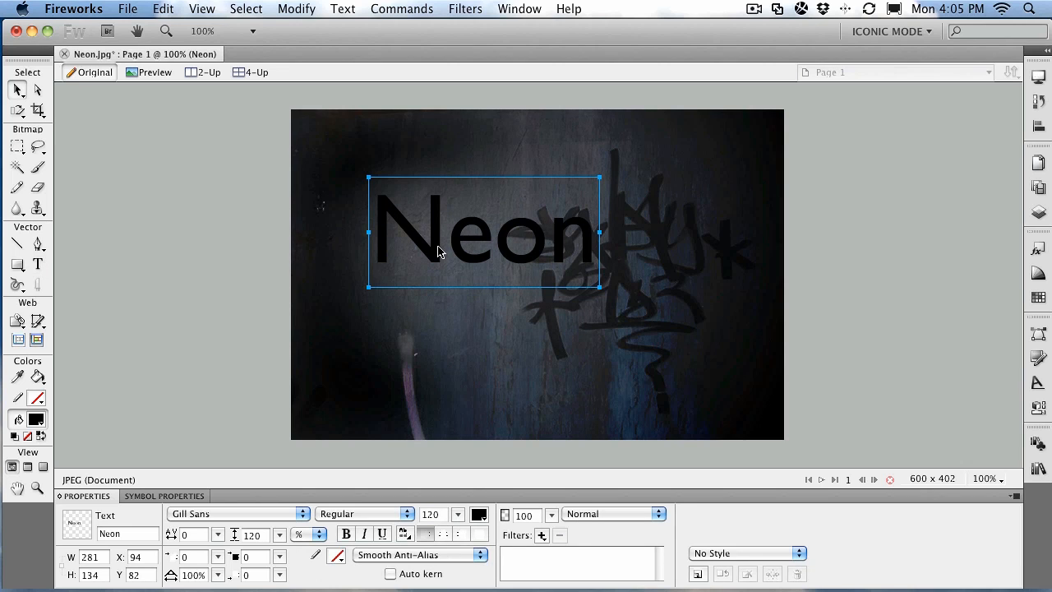
mouse_move(379, 16)
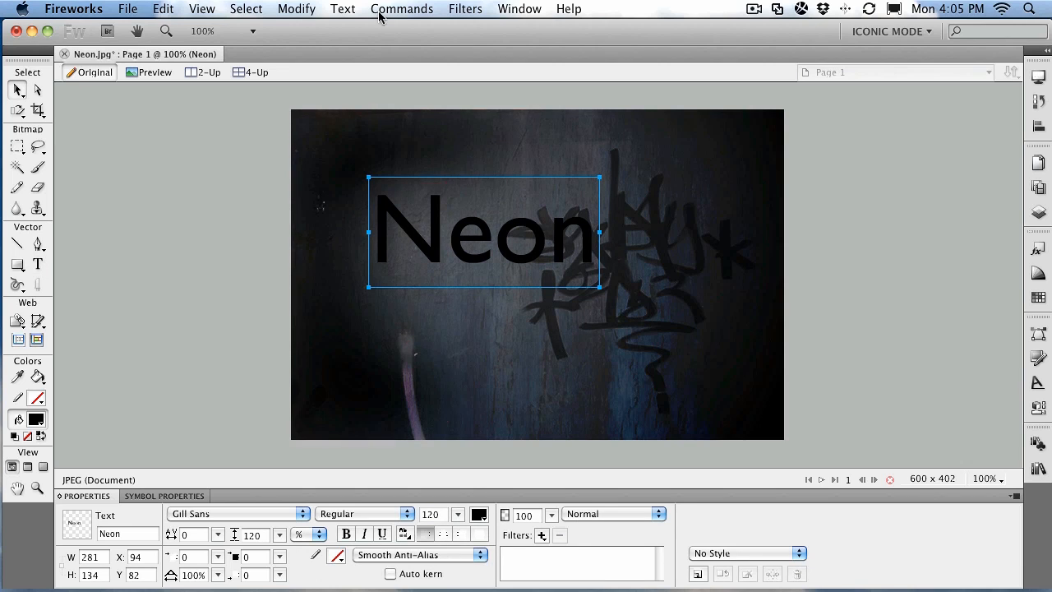
Convert the Neon text to paths and ungroup them into four letter objects
left_click(343, 9)
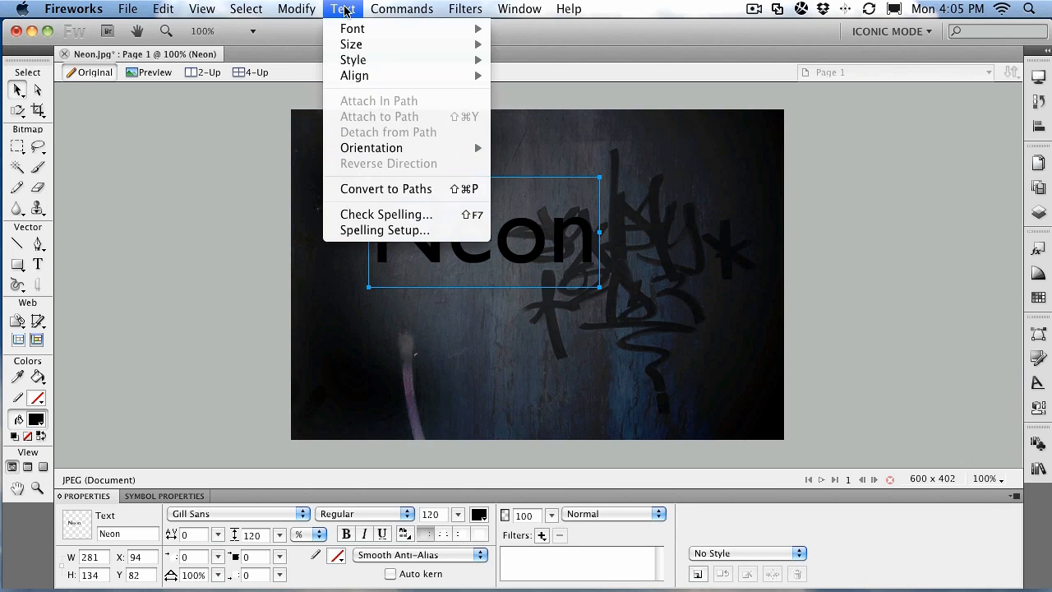
mouse_move(386, 188)
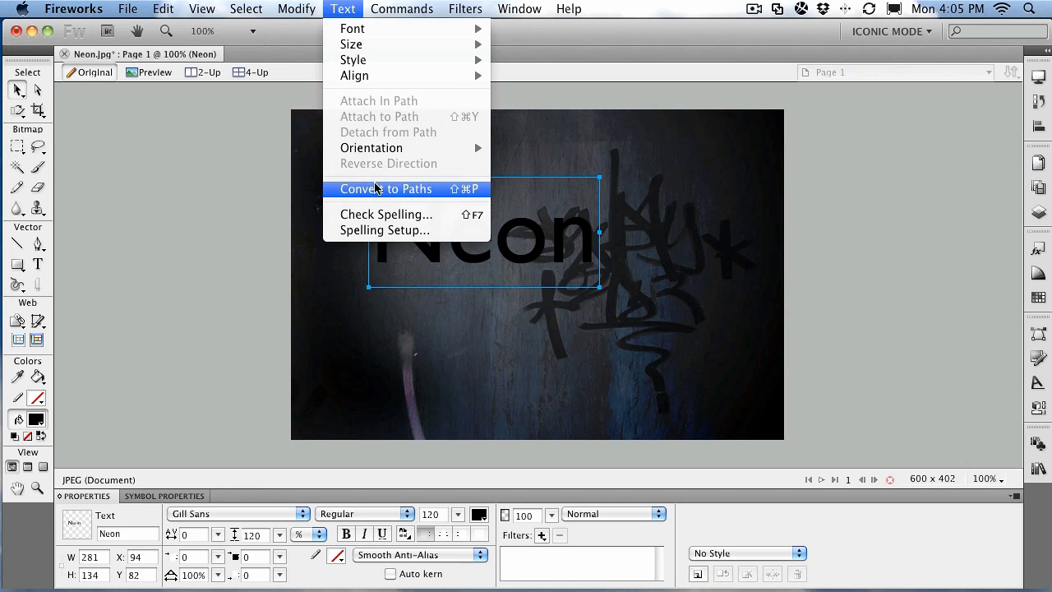
left_click(386, 189)
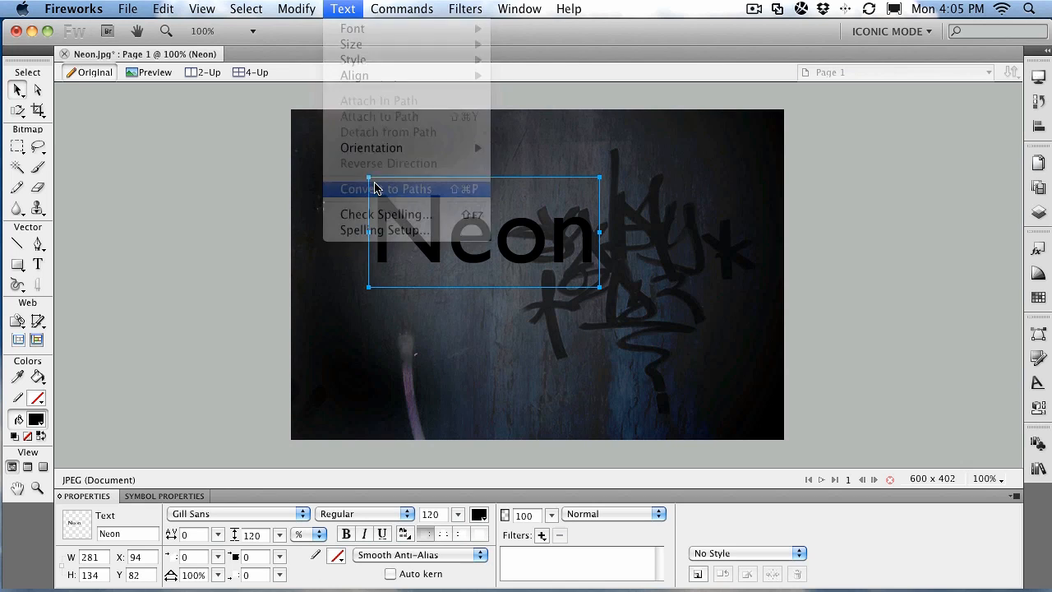
left_click(387, 189)
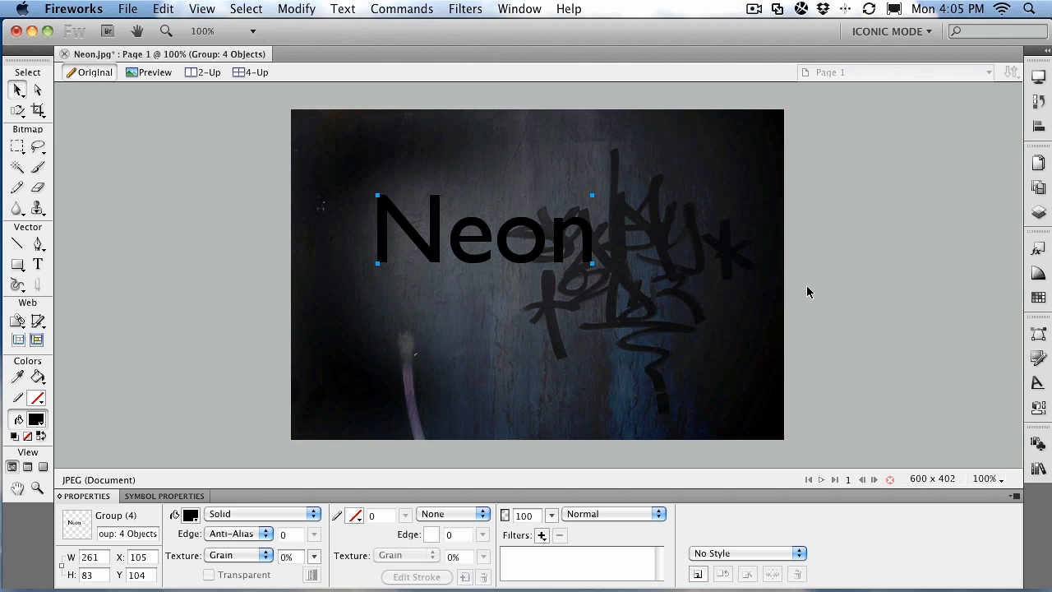
left_click(296, 9)
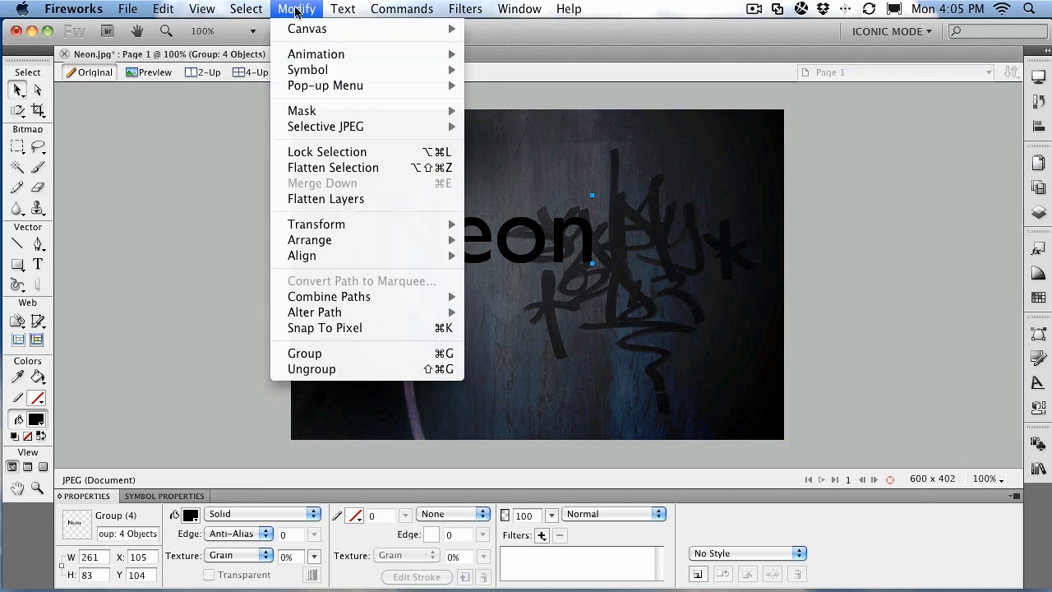
left_click(312, 369)
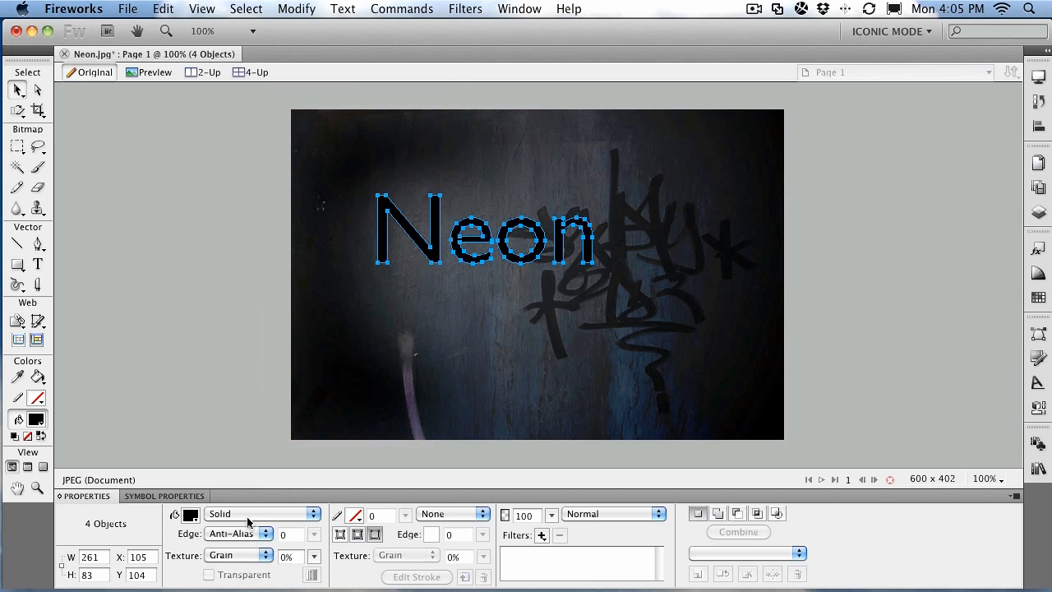
Give the letter paths no fill and a red #FF0000 outline
left_click(190, 514)
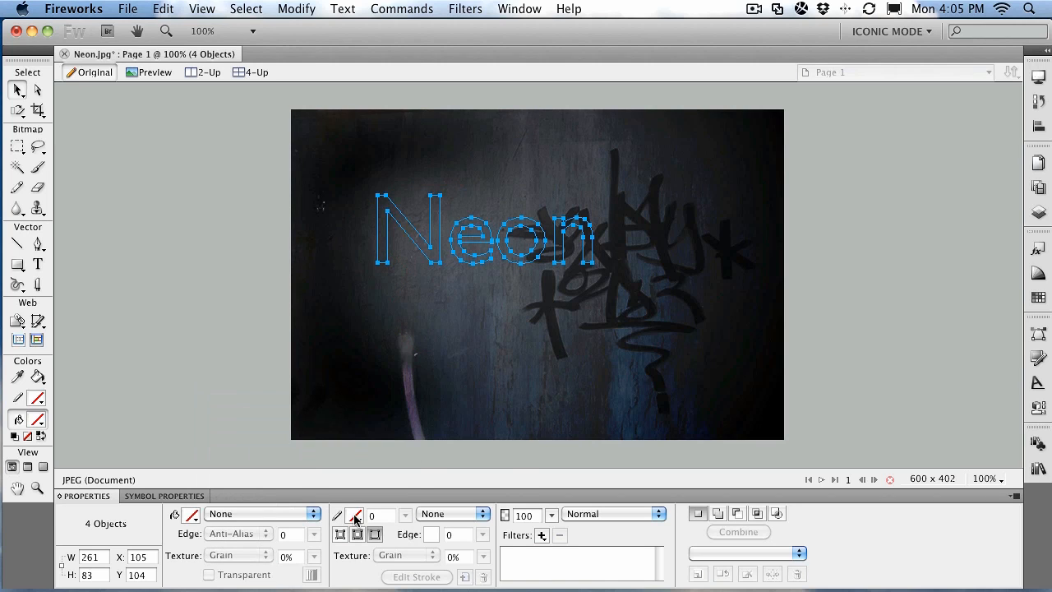
left_click(355, 514)
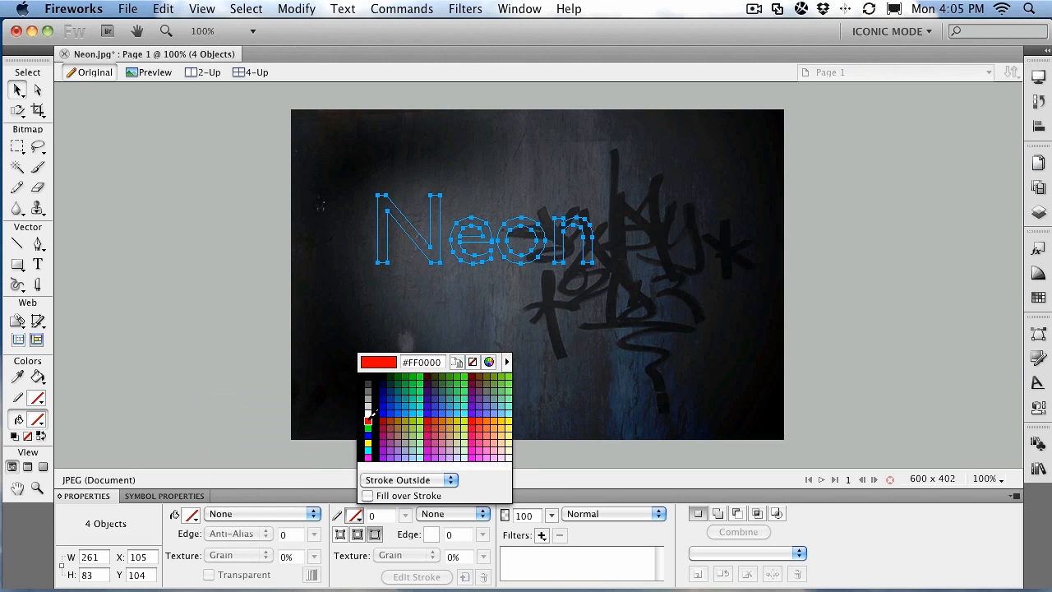
left_click(369, 421)
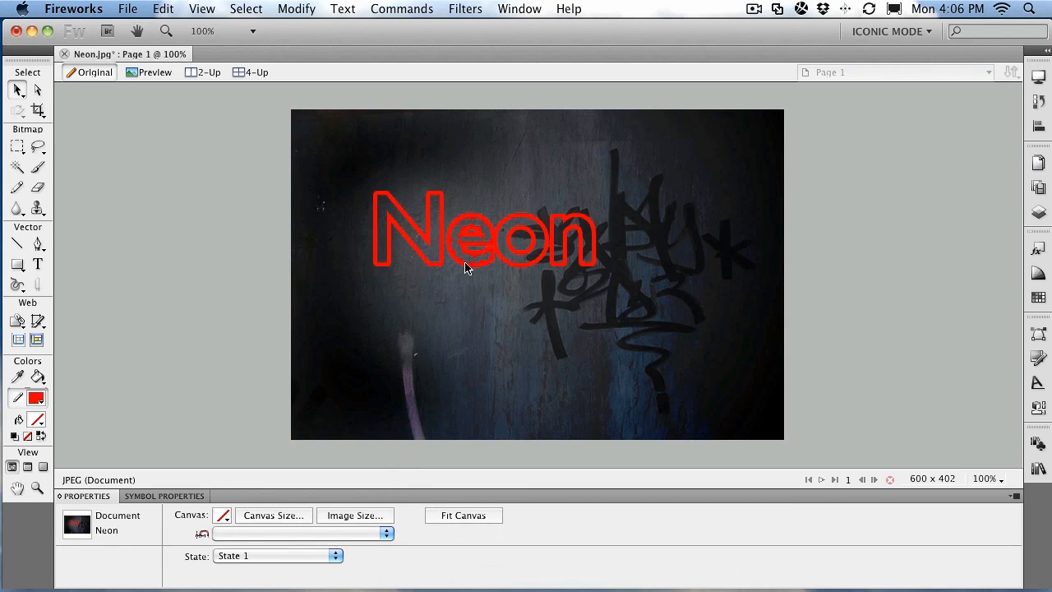
left_click(473, 241)
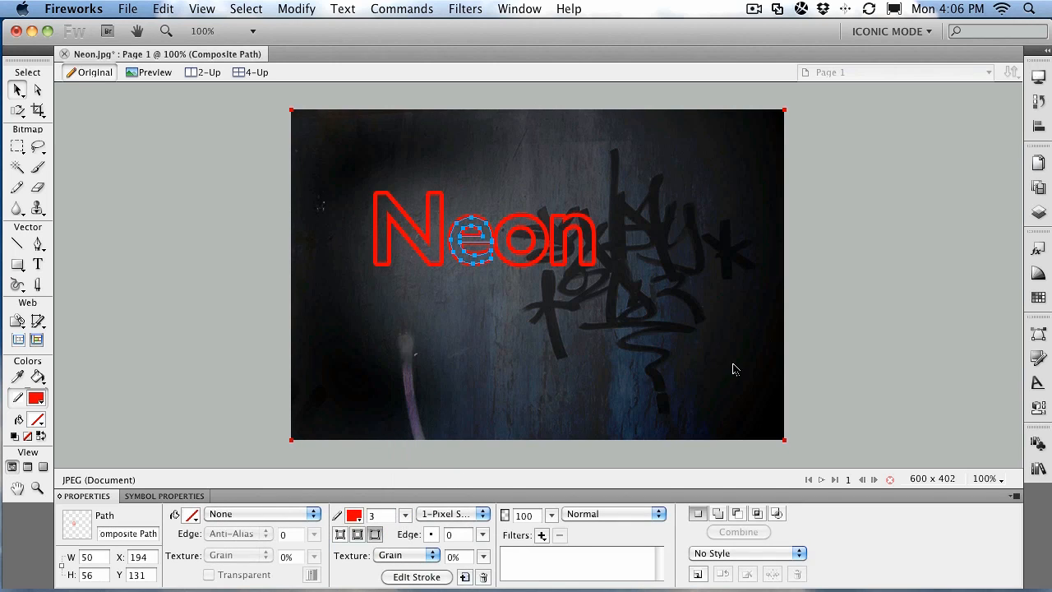
left_click(472, 241)
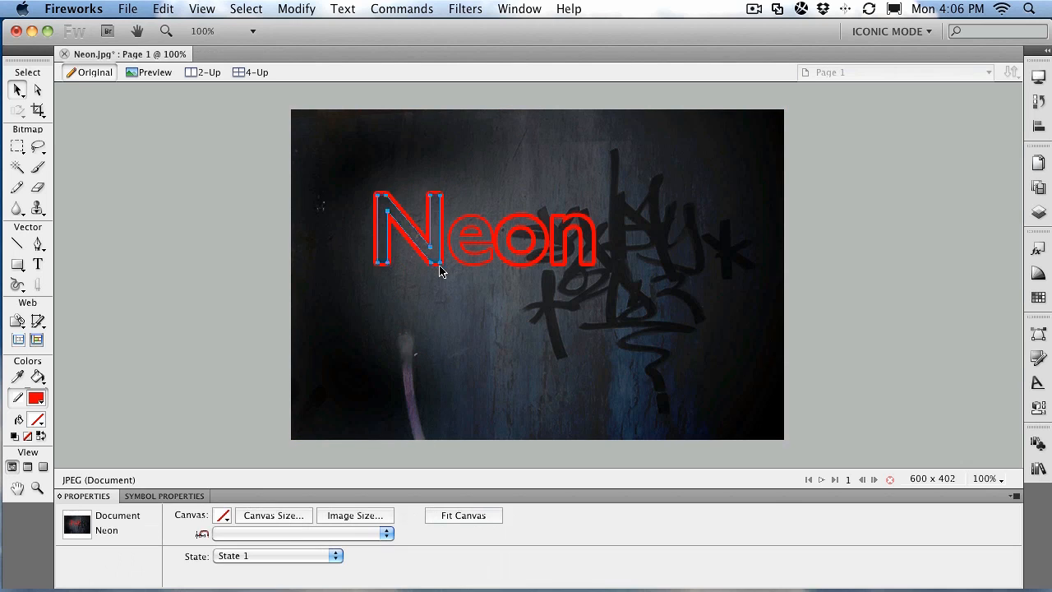
left_click(409, 234)
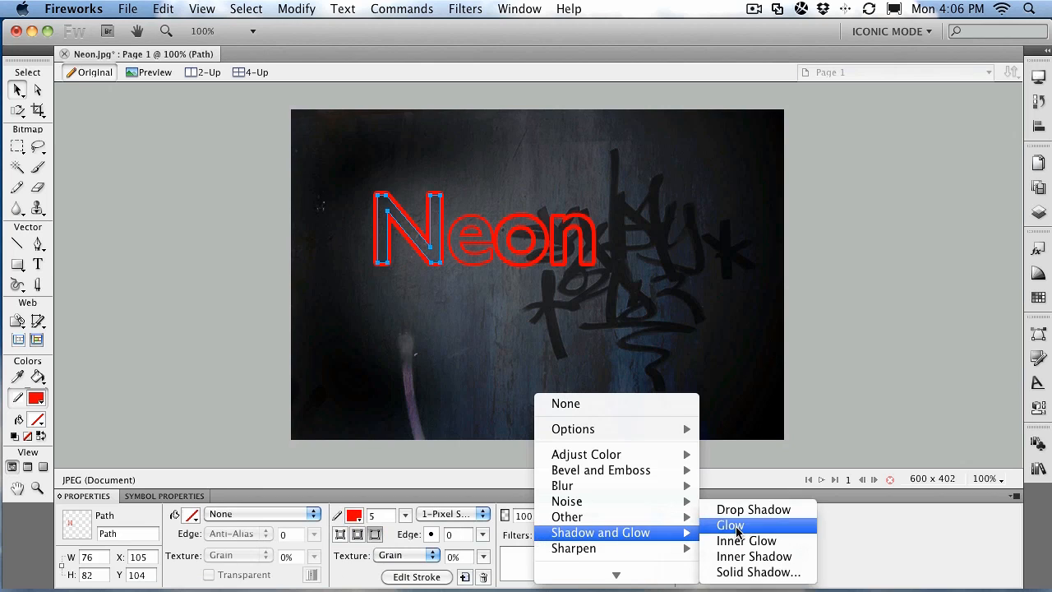
left_click(730, 525)
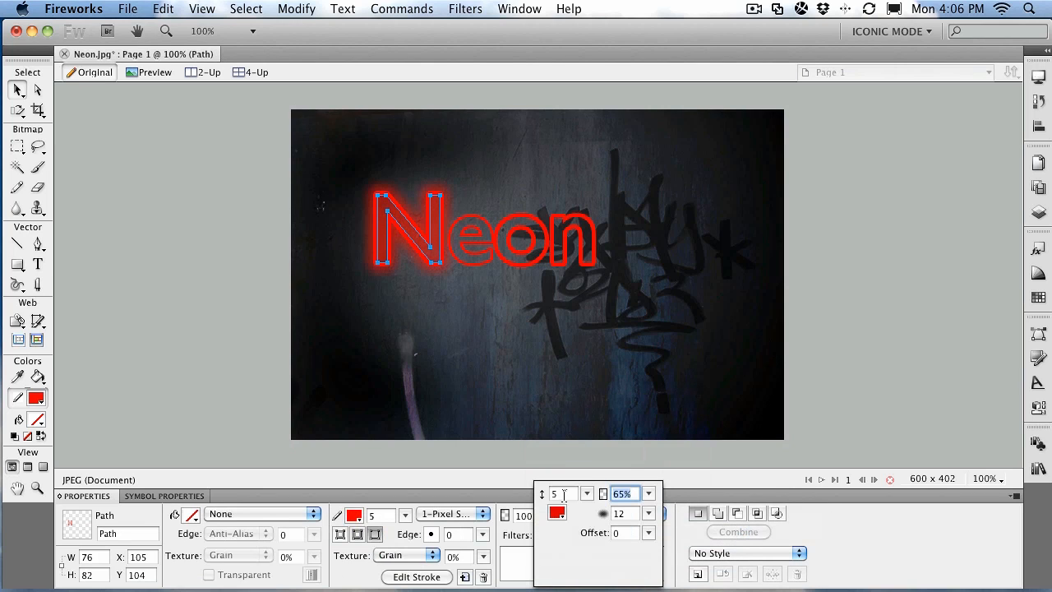
left_click(557, 512)
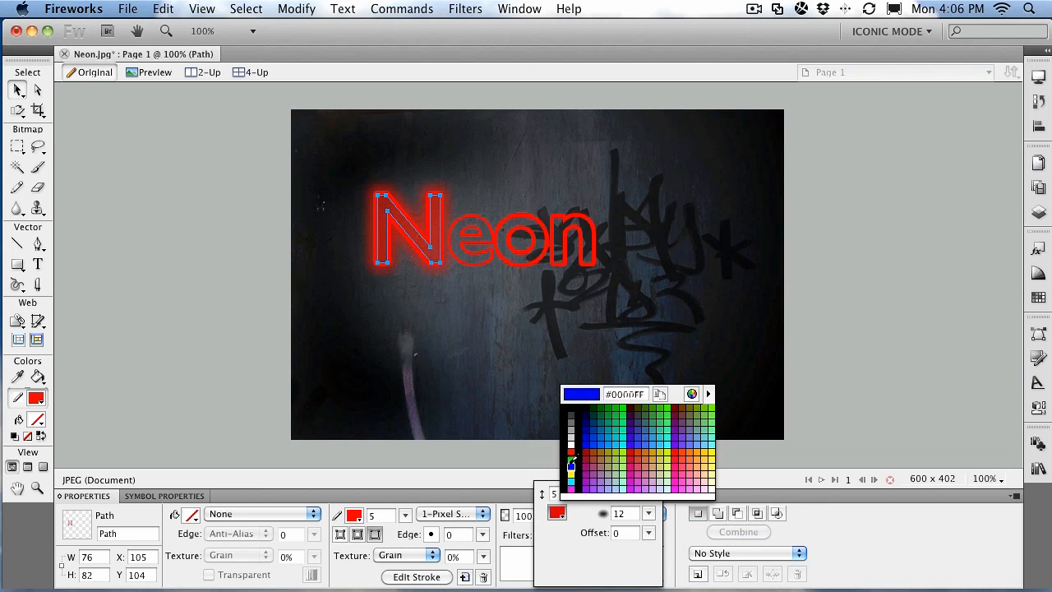
left_click(573, 459)
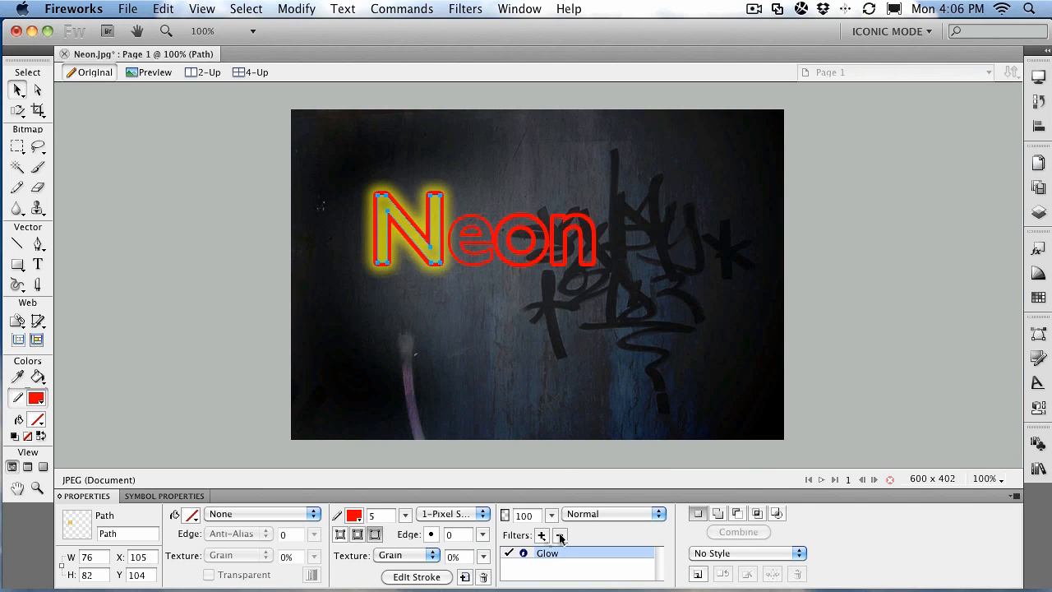
left_click(560, 536)
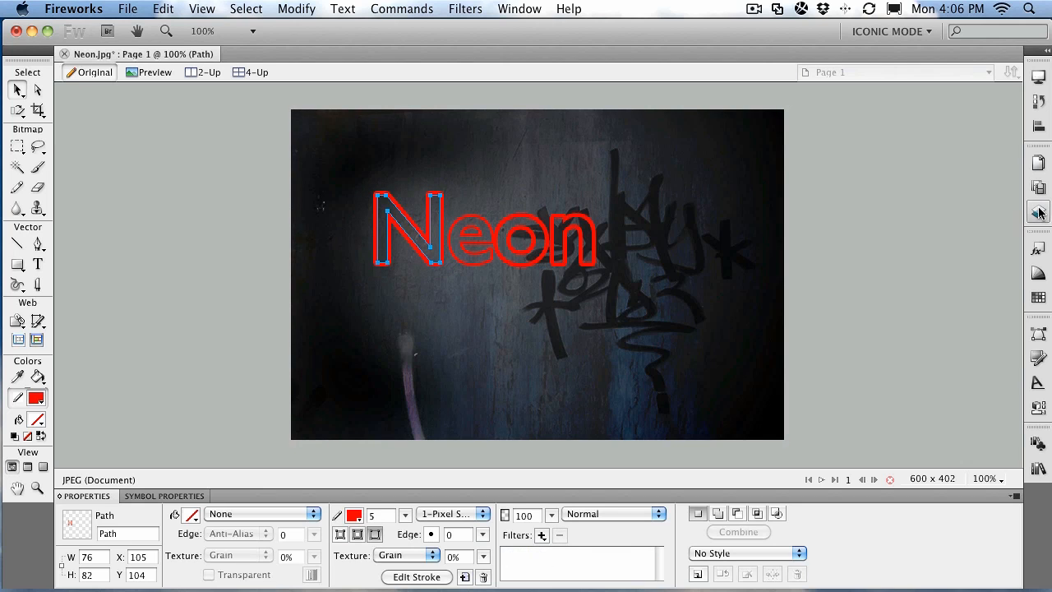
Select the four letter objects in Layers and add a yellow Glow filter
left_click(1038, 212)
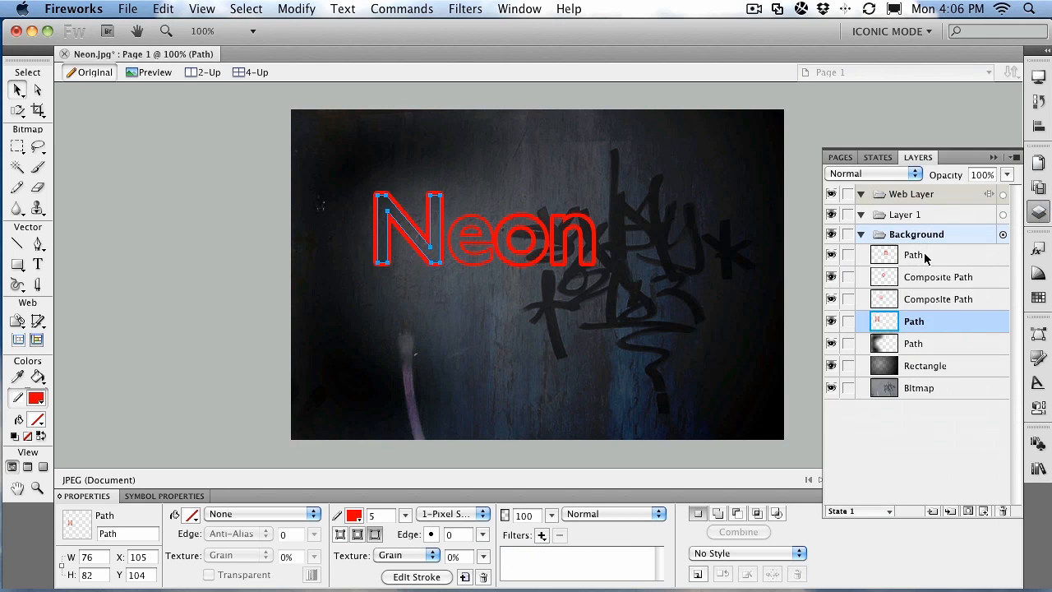
left_click(913, 254)
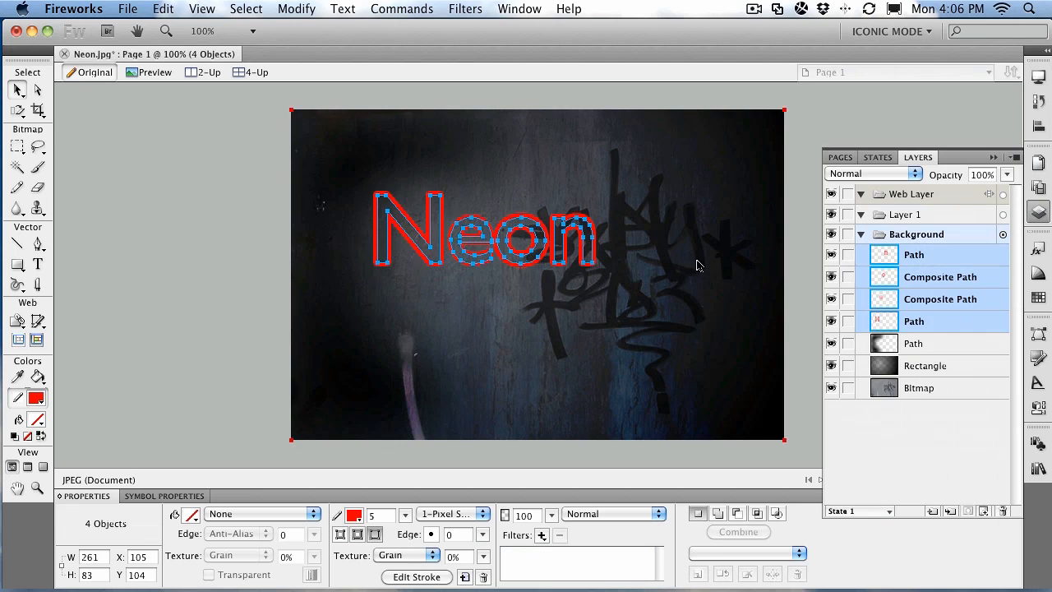
mouse_move(473, 387)
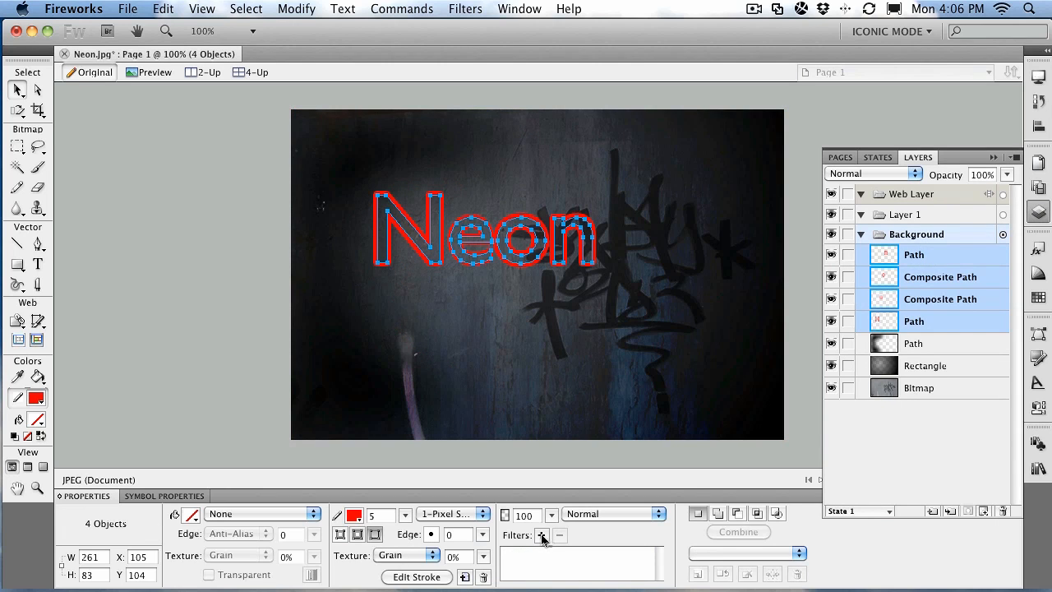
left_click(542, 535)
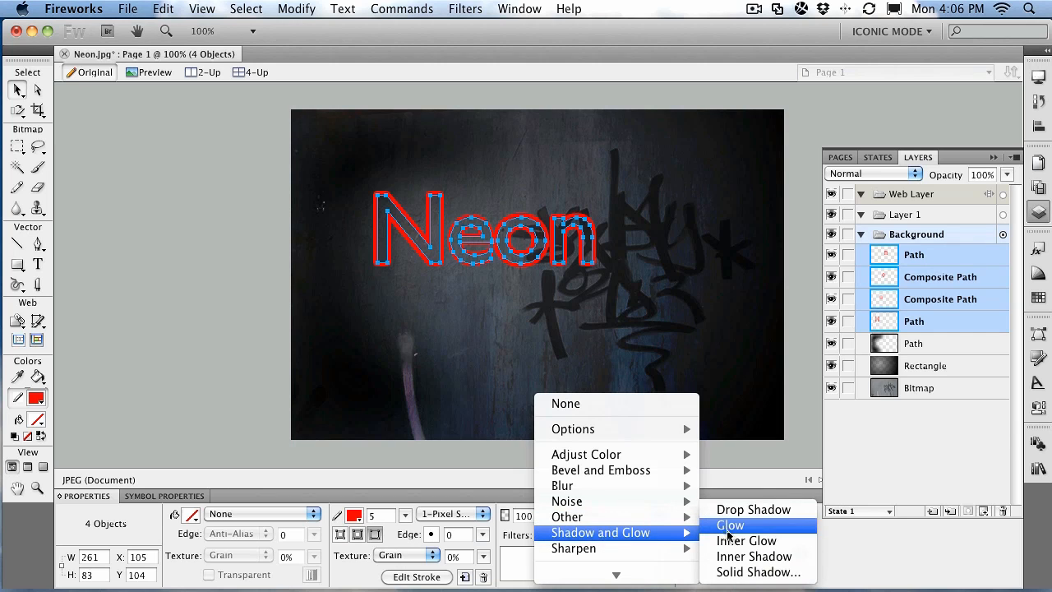
left_click(730, 525)
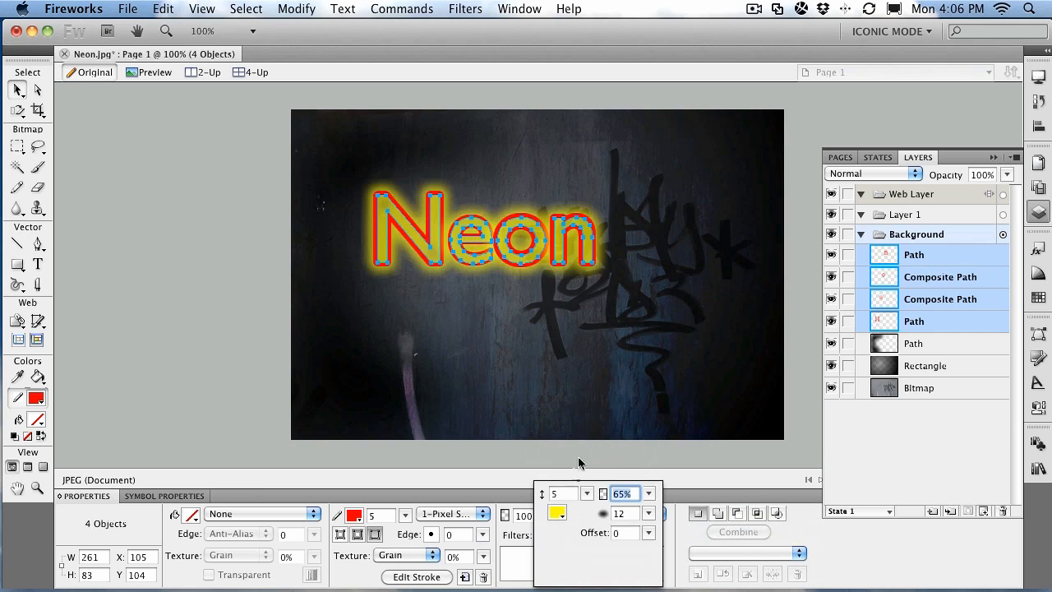
mouse_move(594, 503)
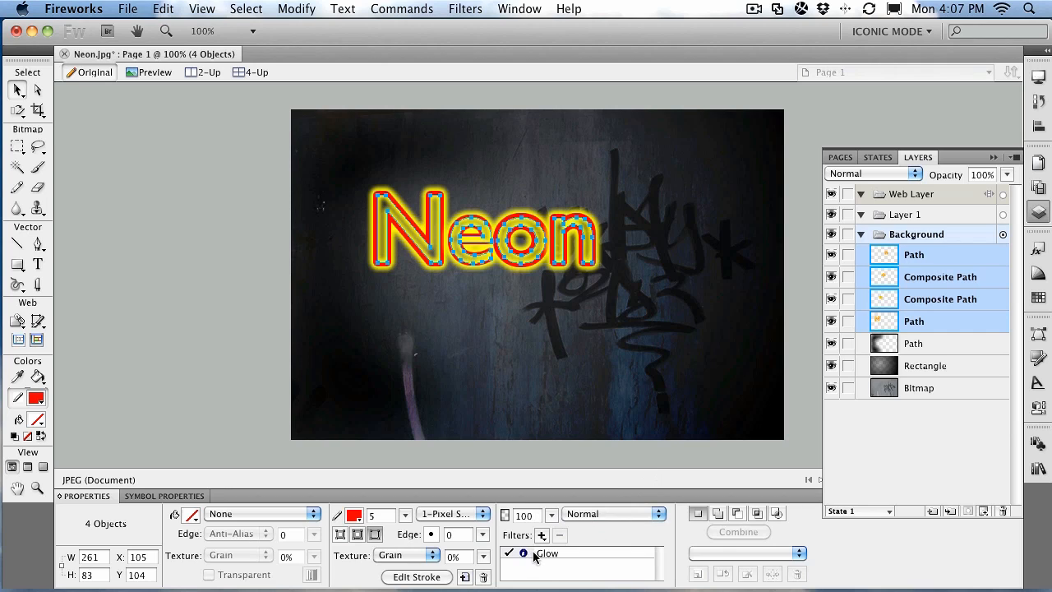
Set the glow to width 3, 57% opacity, softness 5, and letter strokes to 3
left_click(524, 552)
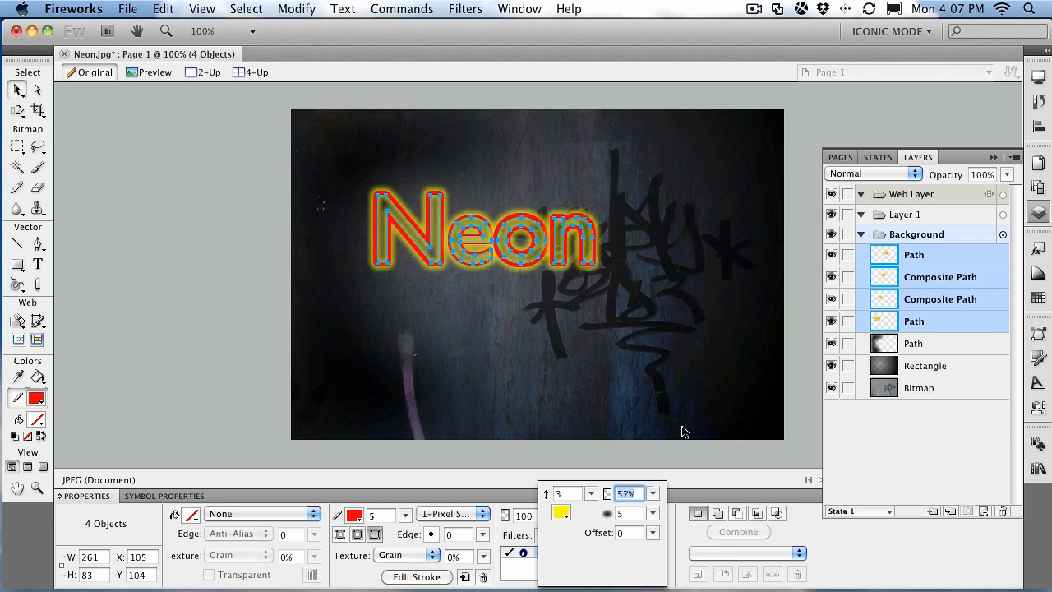
left_click(212, 224)
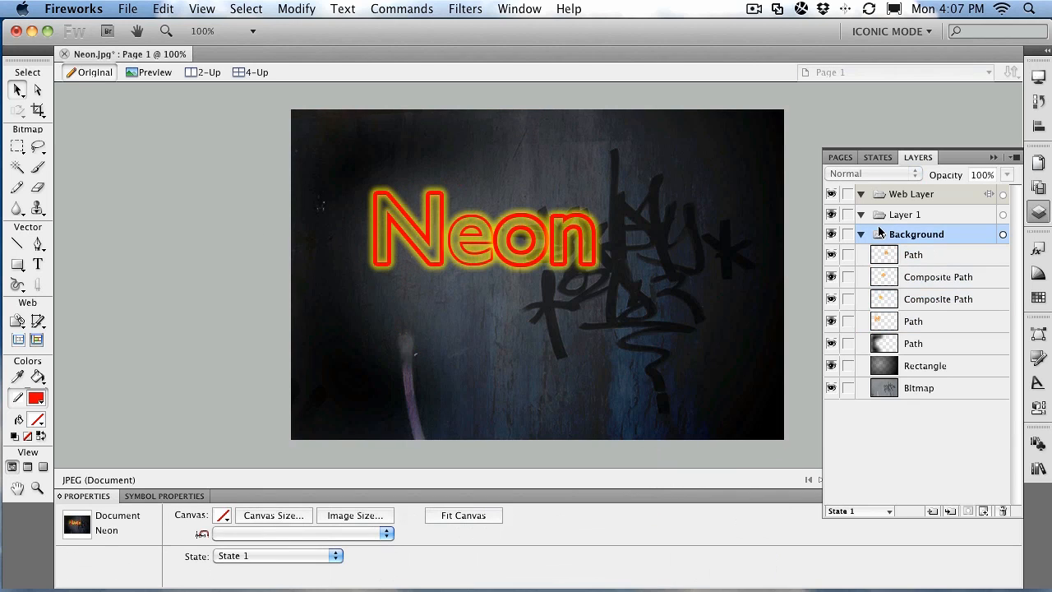
left_click(914, 321)
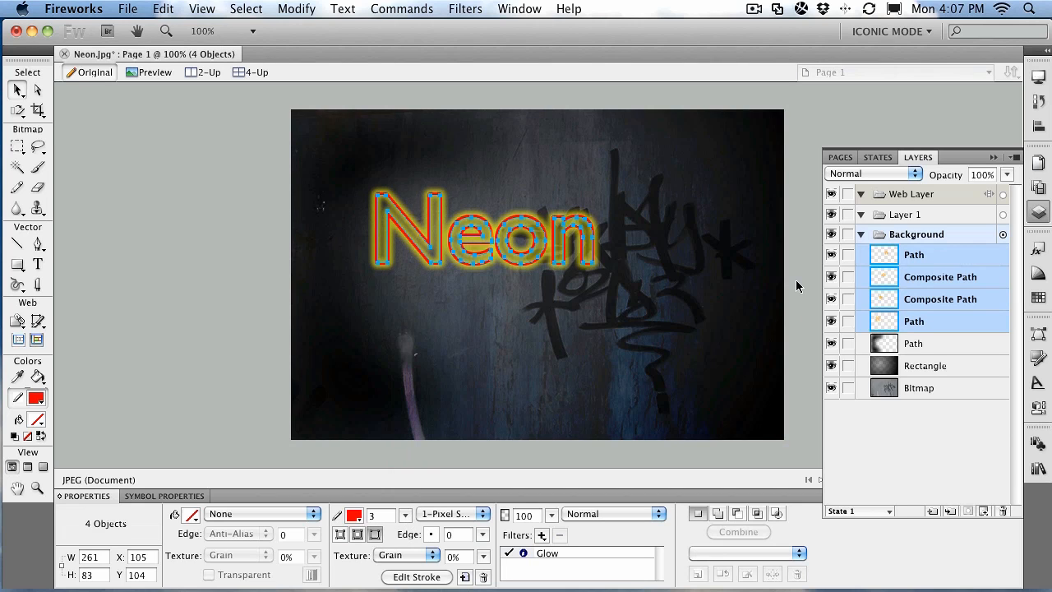
left_click(699, 387)
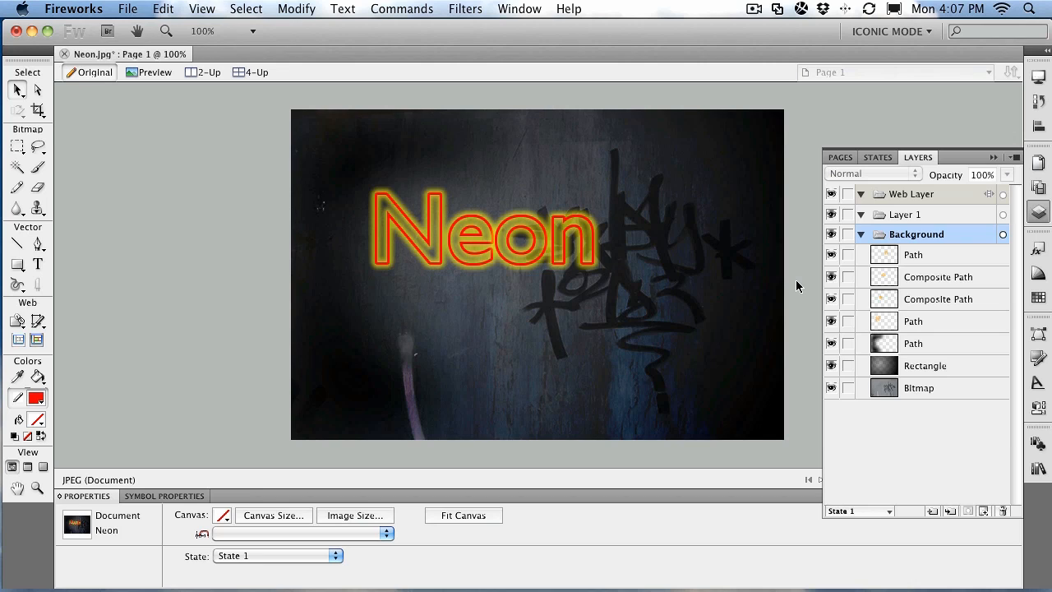
left_click(605, 257)
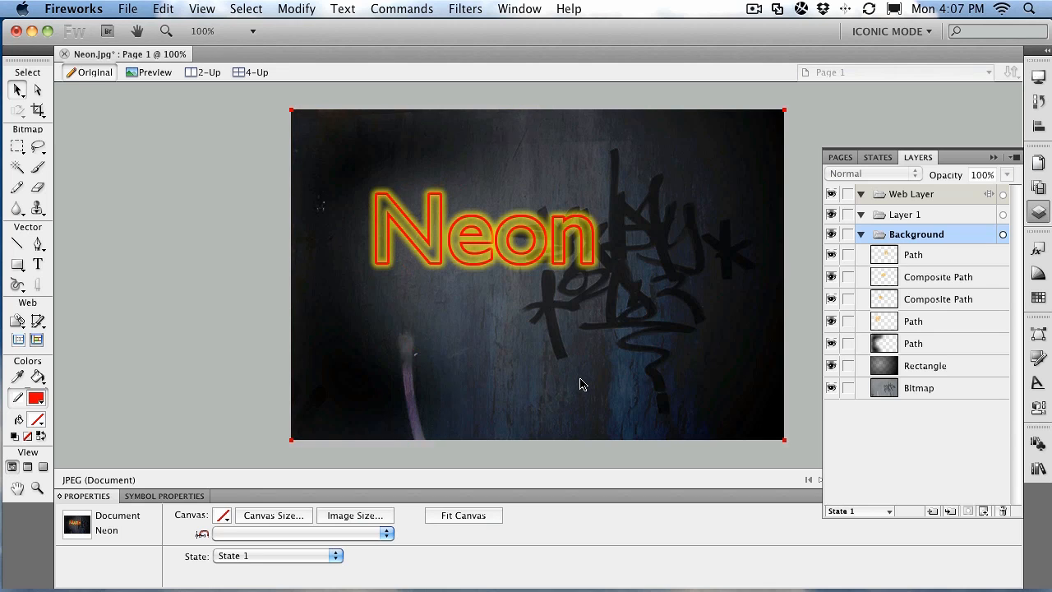
left_click(926, 365)
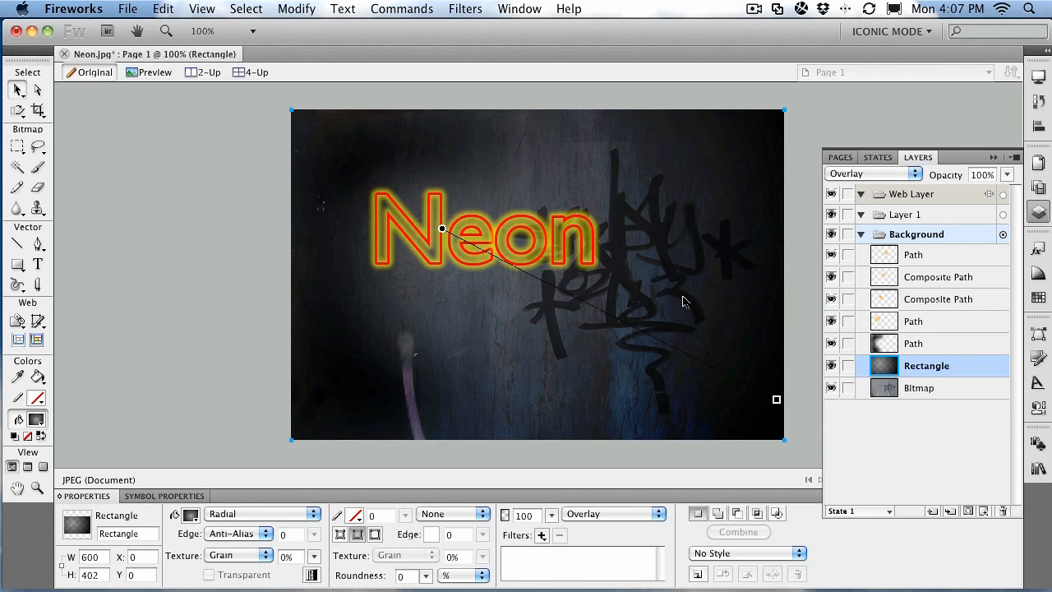
mouse_move(674, 269)
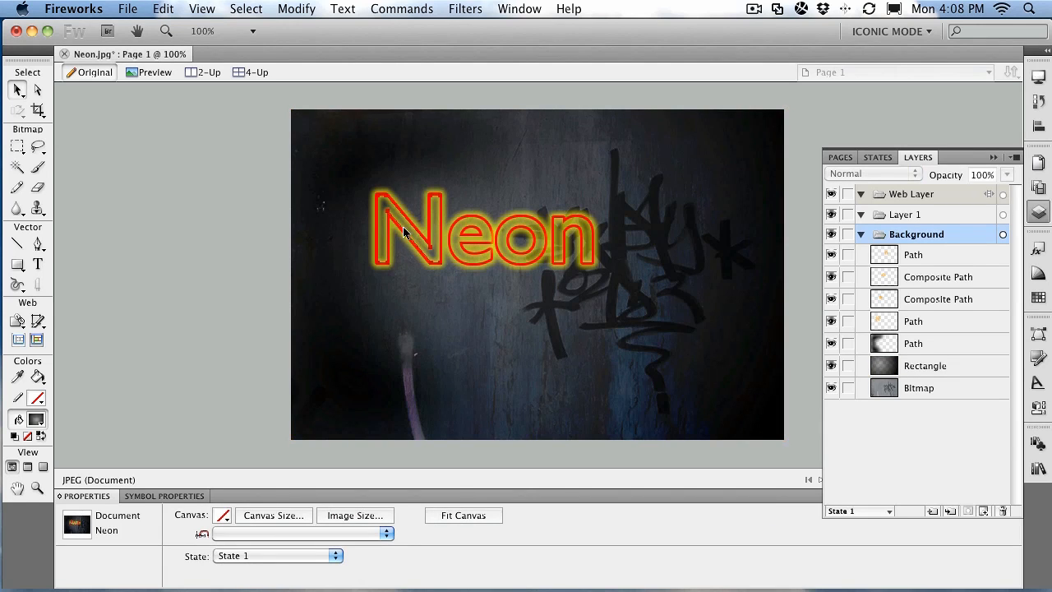
mouse_move(584, 258)
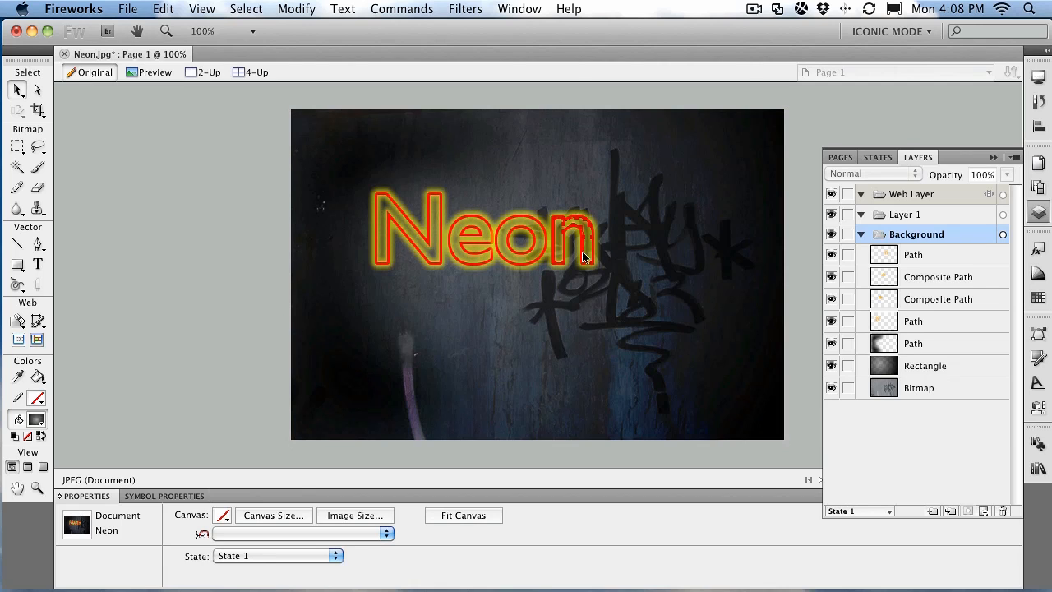